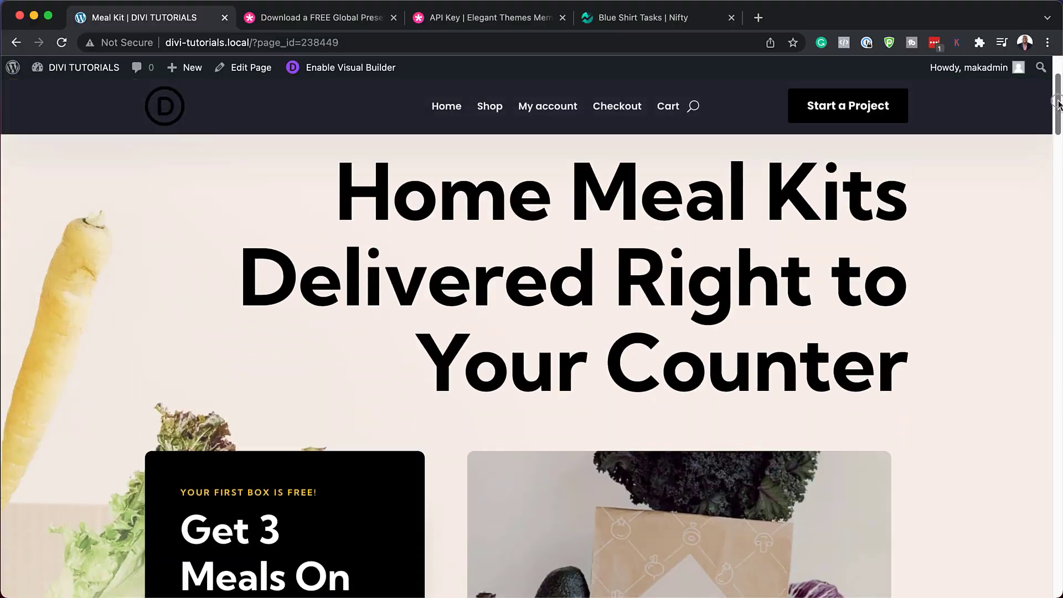
- Review the Meal Kit page, then switch to the Elegant Themes free Global Presets post
{"action": "scroll", "scroll_direction": "down", "scroll_amount": 3}
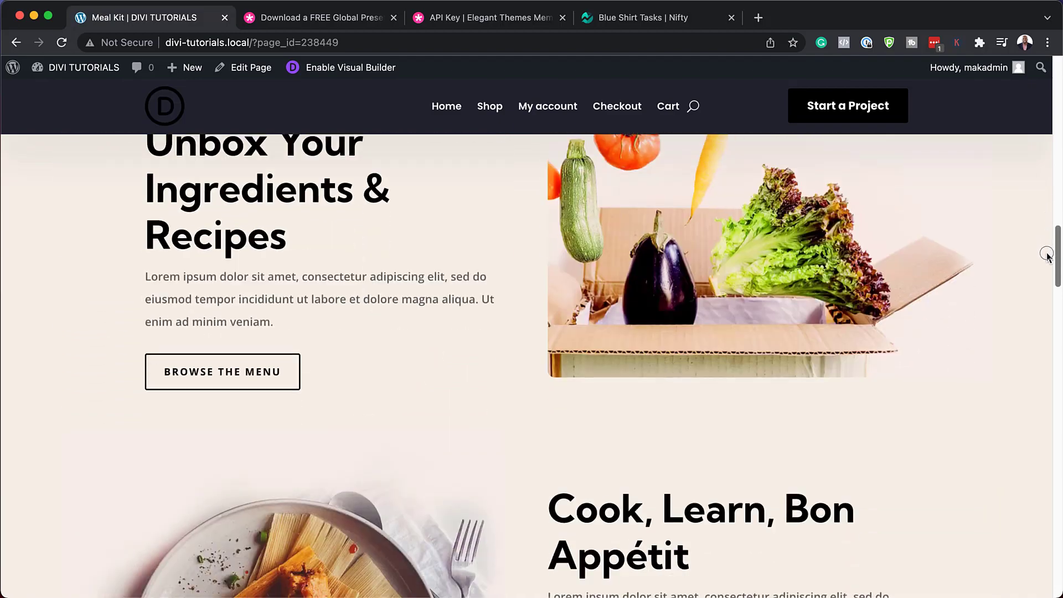
{"action": "scroll", "scroll_direction": "down", "scroll_amount": 3}
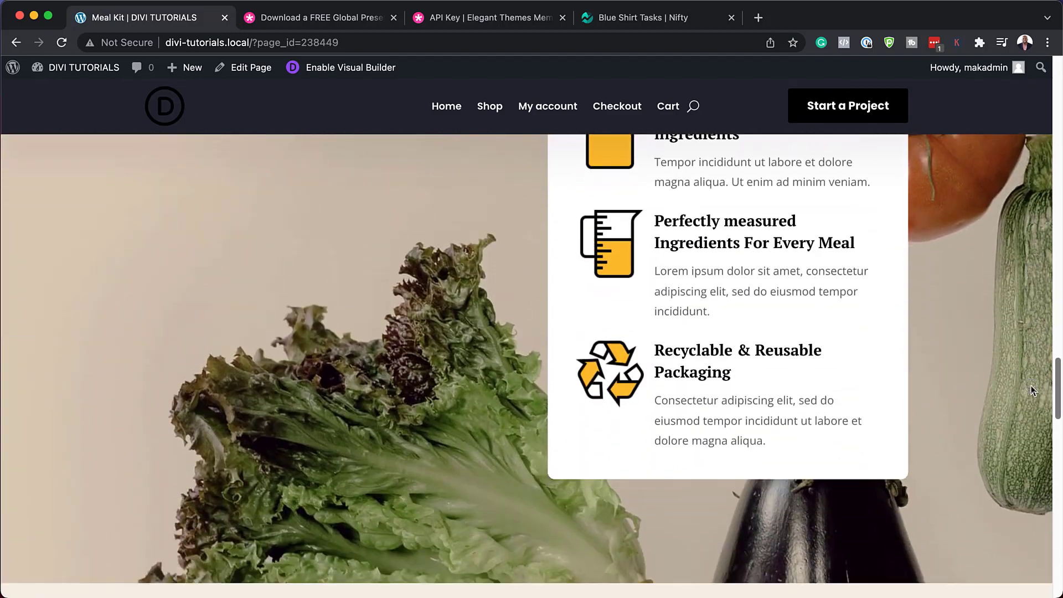
{"action": "scroll", "scroll_direction": "down", "scroll_amount": 3}
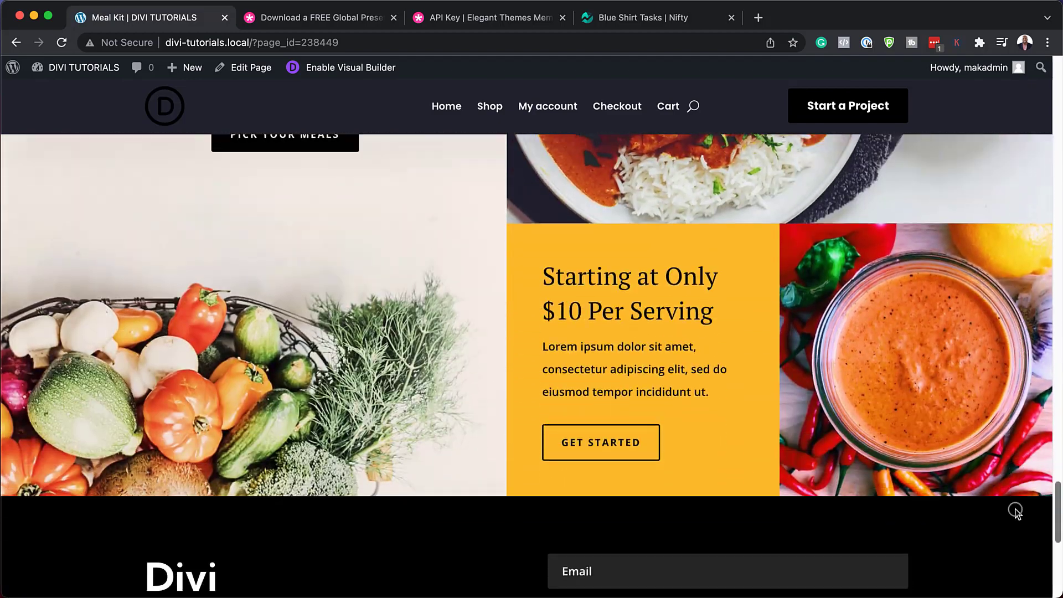
{"action": "left_click", "coordinate": [319, 18]}
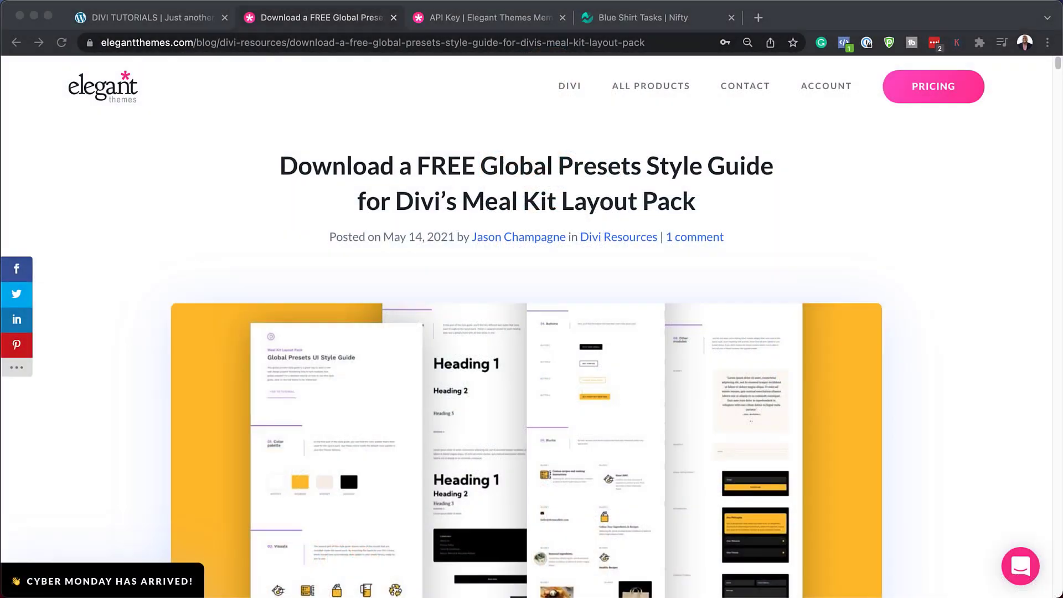
- Scroll through the style guide's colours, typography and button previews down to the Download For Free form
{"action": "scroll", "scroll_direction": "down", "scroll_amount": 3}
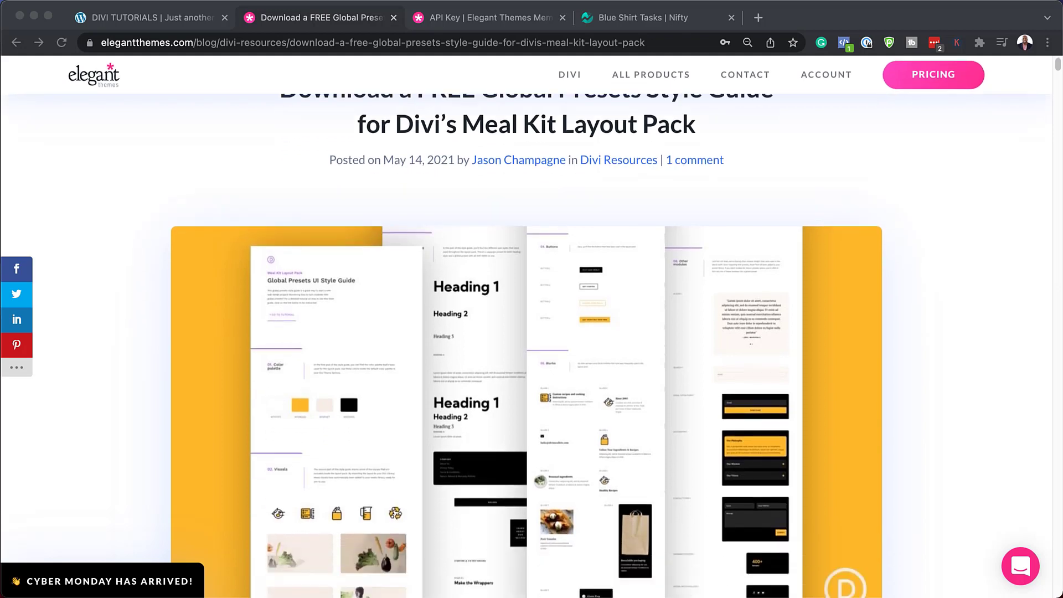
{"action": "scroll", "scroll_direction": "down", "scroll_amount": 3}
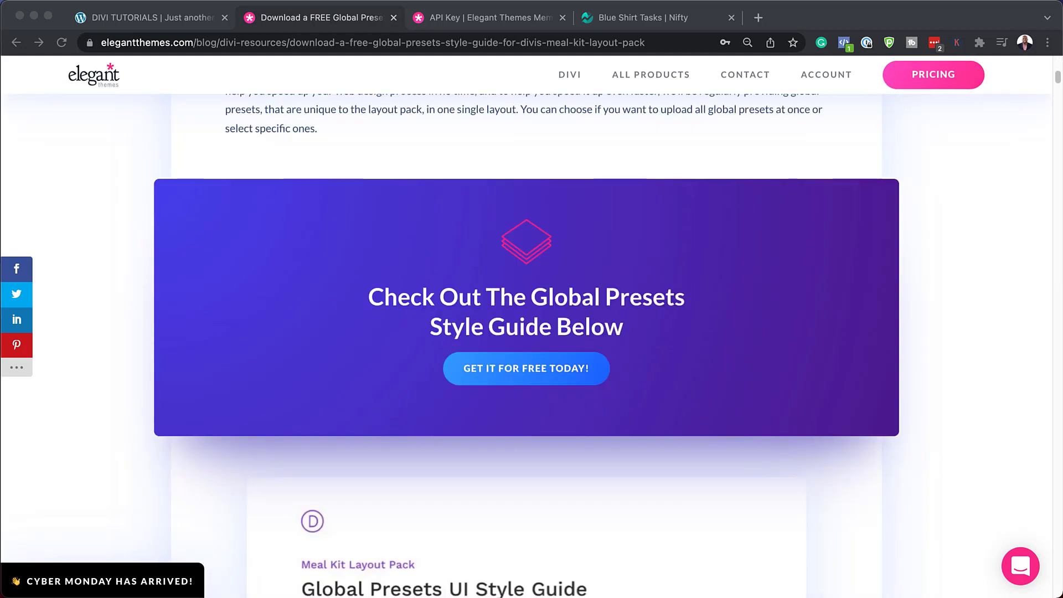
{"action": "scroll", "scroll_direction": "down", "scroll_amount": 3}
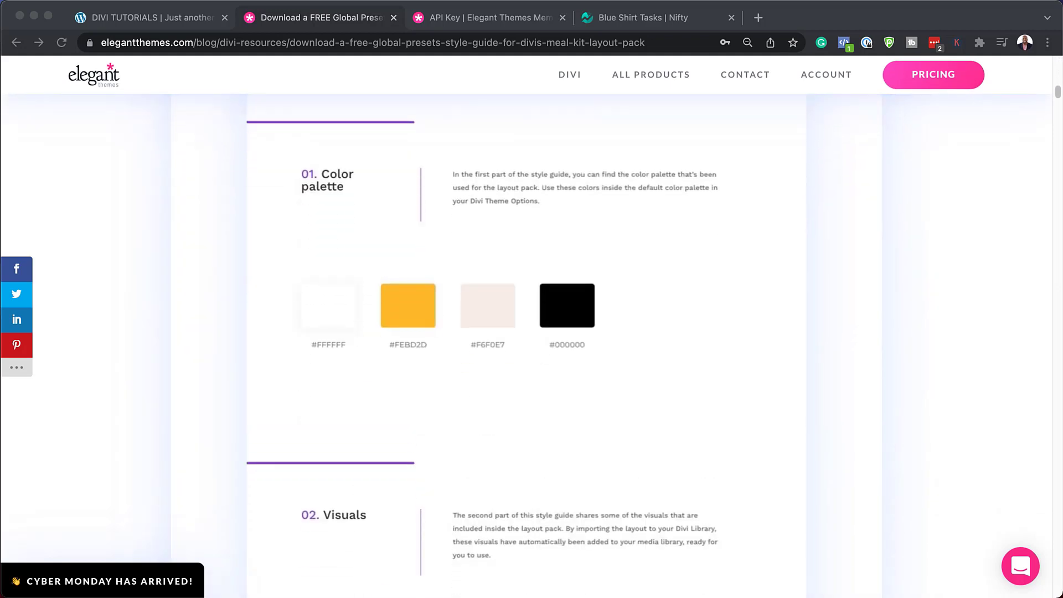
{"action": "scroll", "scroll_direction": "down", "scroll_amount": 3}
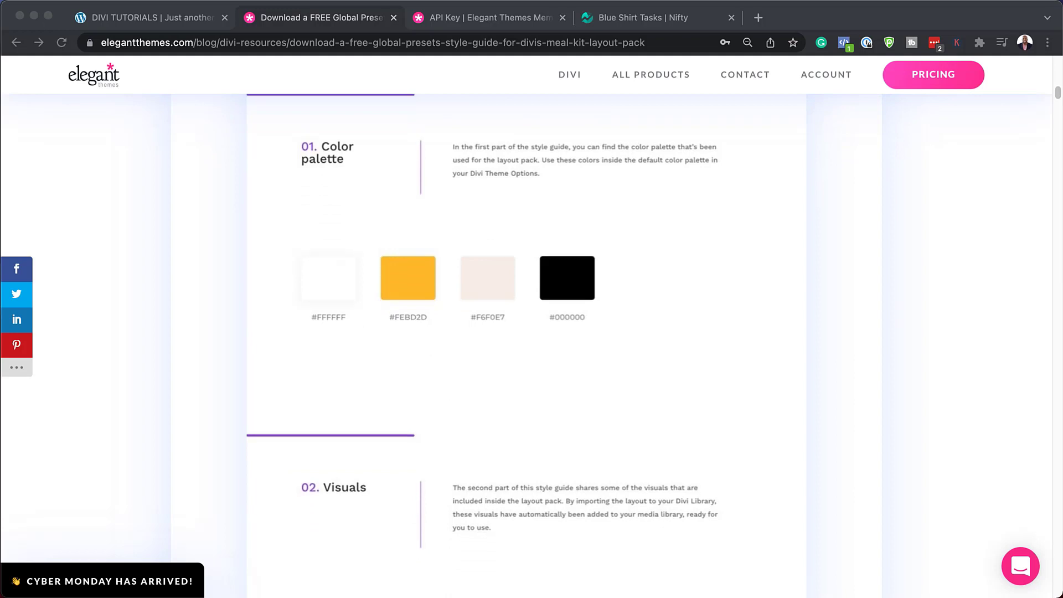
{"action": "scroll", "scroll_direction": "down", "scroll_amount": 3}
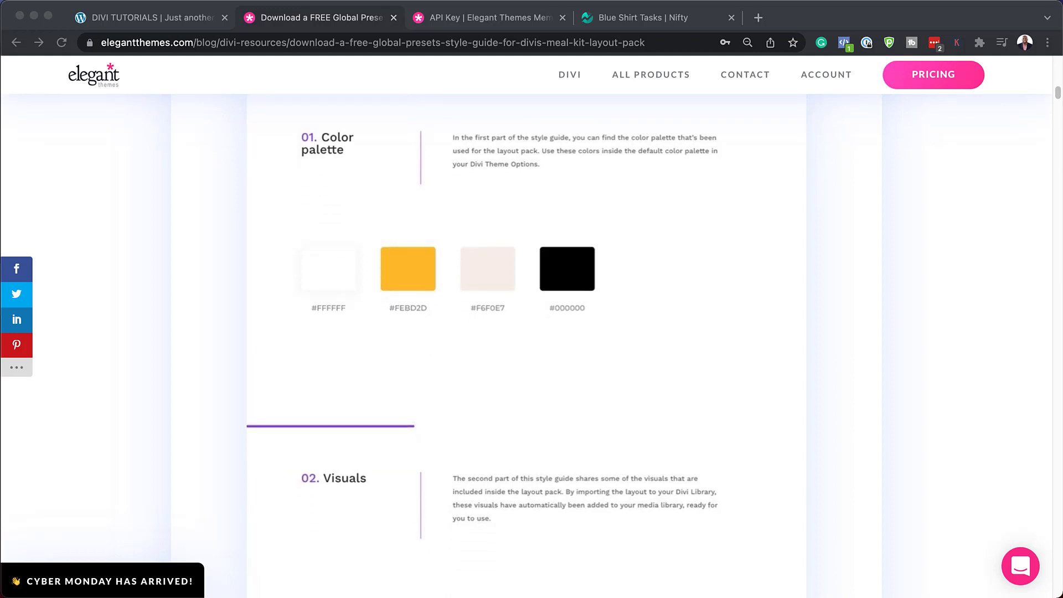
{"action": "scroll", "scroll_direction": "down", "scroll_amount": 3}
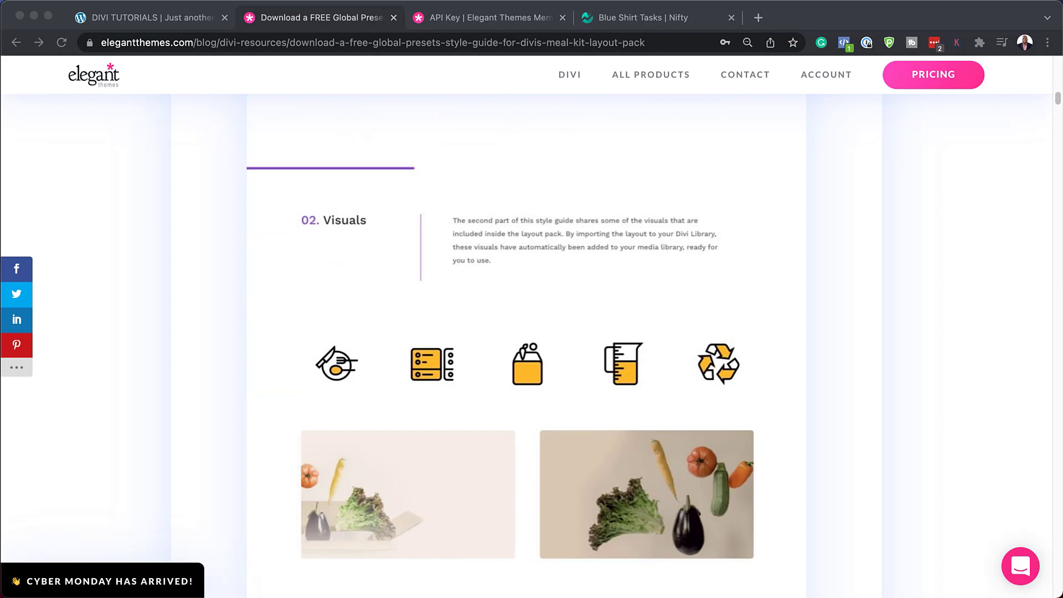
{"action": "scroll", "scroll_direction": "down", "scroll_amount": 3}
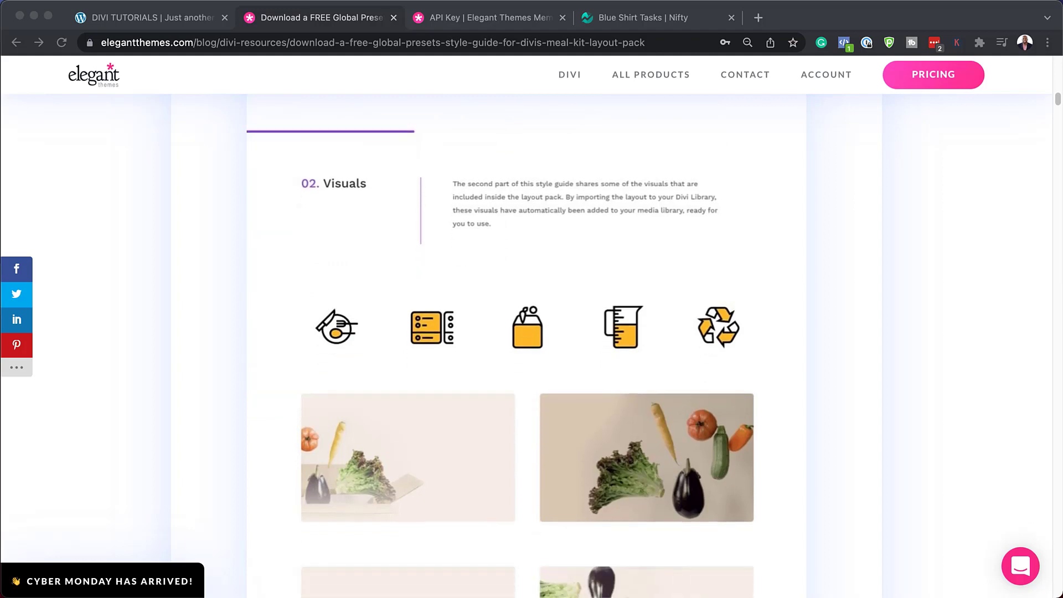
{"action": "scroll", "scroll_direction": "down", "scroll_amount": 3}
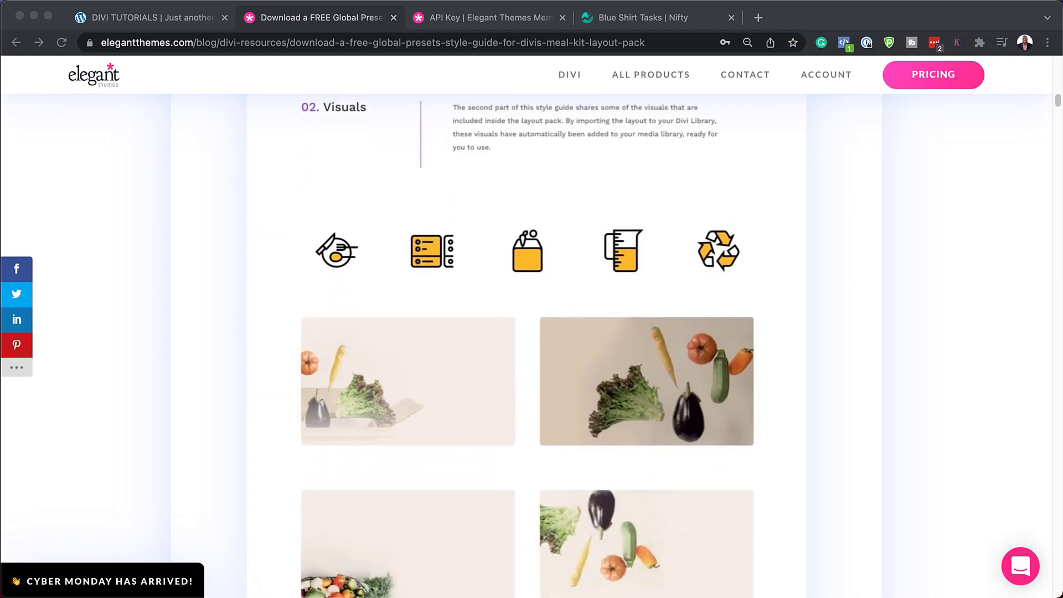
{"action": "scroll", "scroll_direction": "down", "scroll_amount": 3}
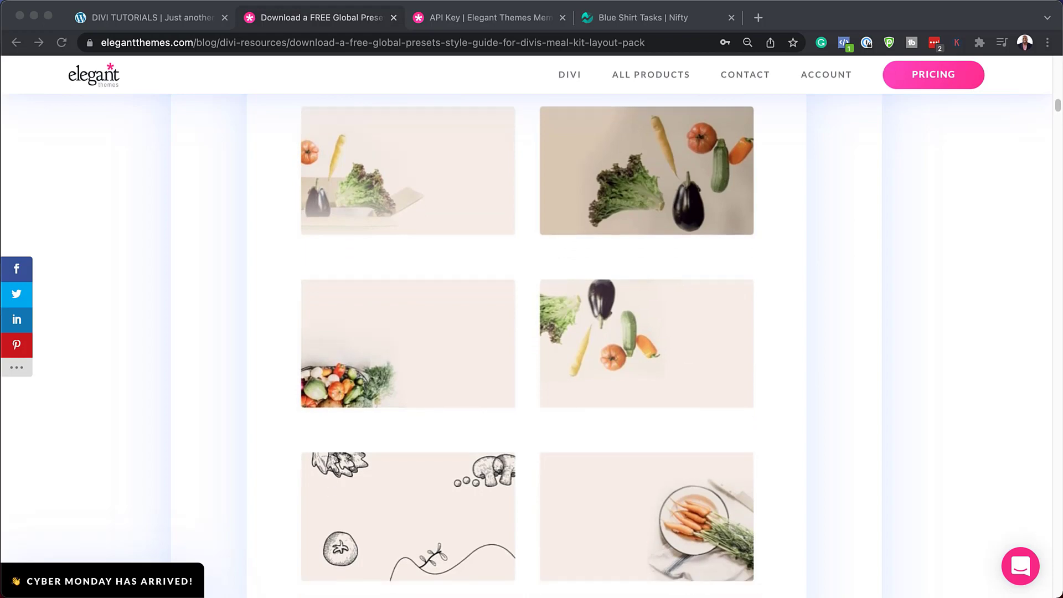
{"action": "scroll", "scroll_direction": "down", "scroll_amount": 3}
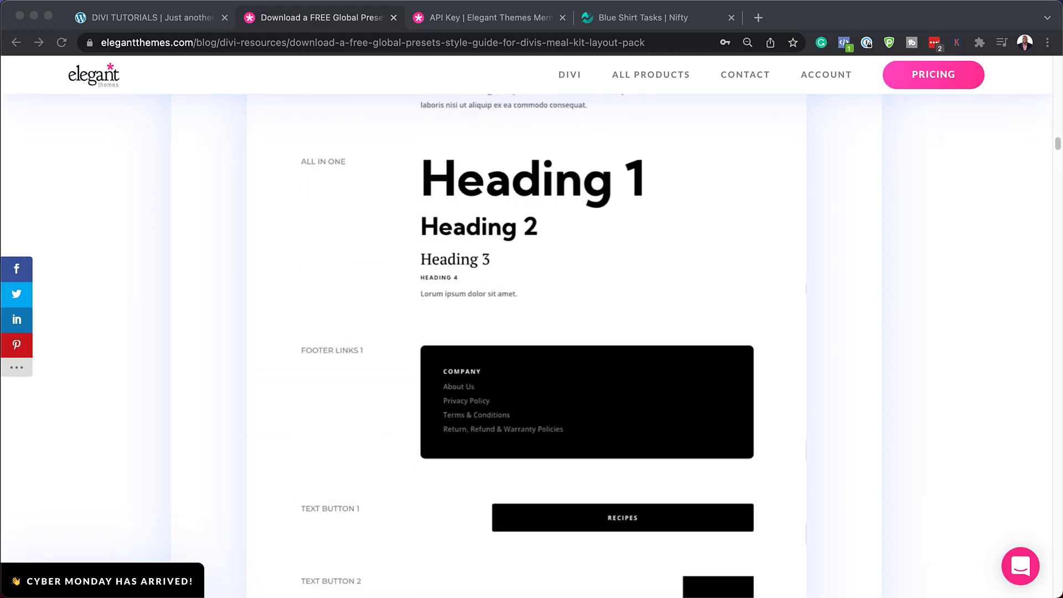
{"action": "scroll", "scroll_direction": "down", "scroll_amount": 3}
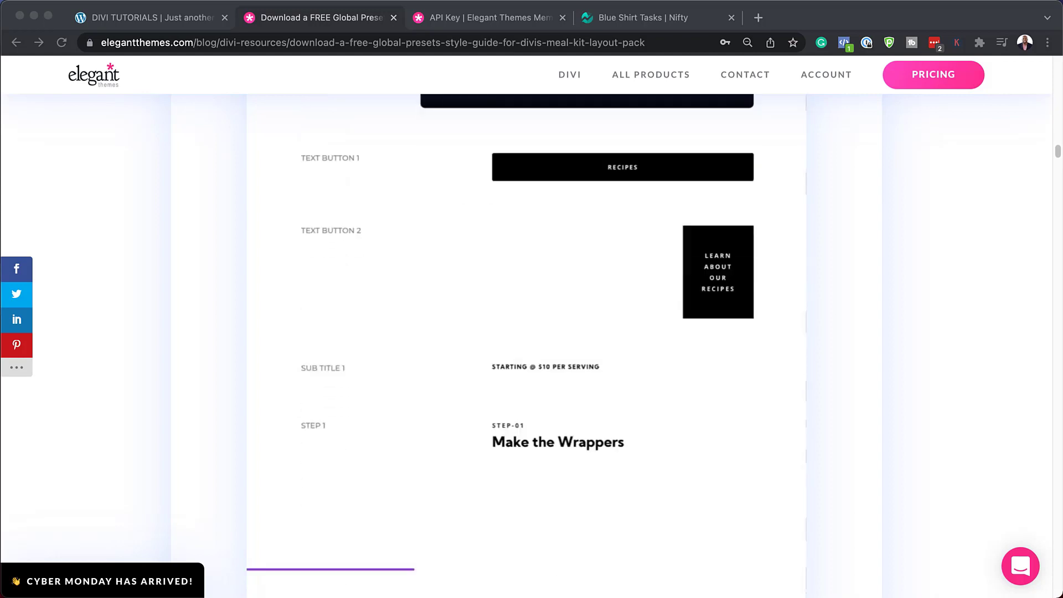
{"action": "scroll", "scroll_direction": "down", "scroll_amount": 3}
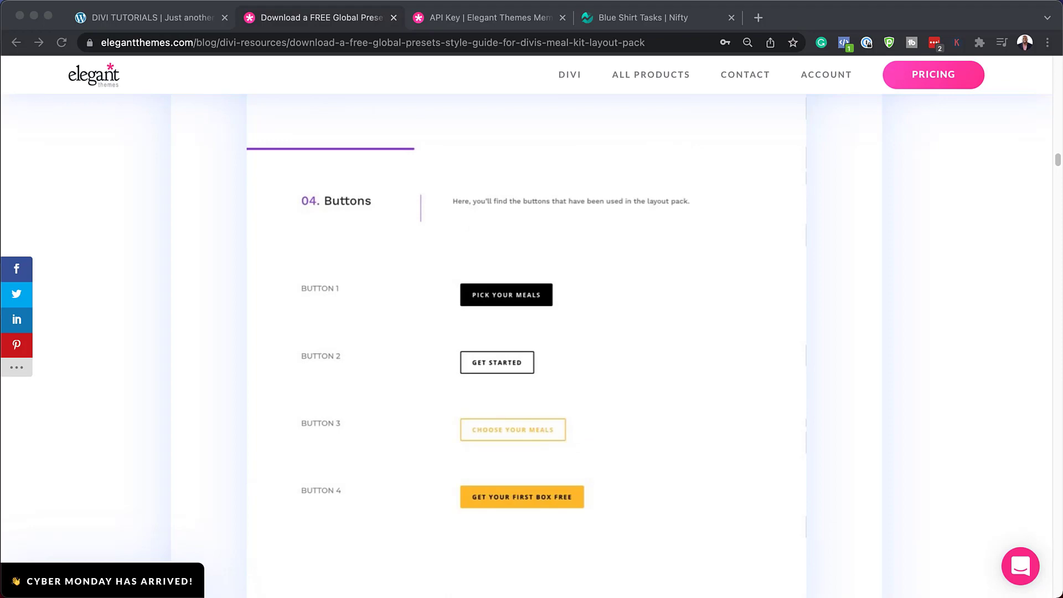
{"action": "scroll", "scroll_direction": "down", "scroll_amount": 3}
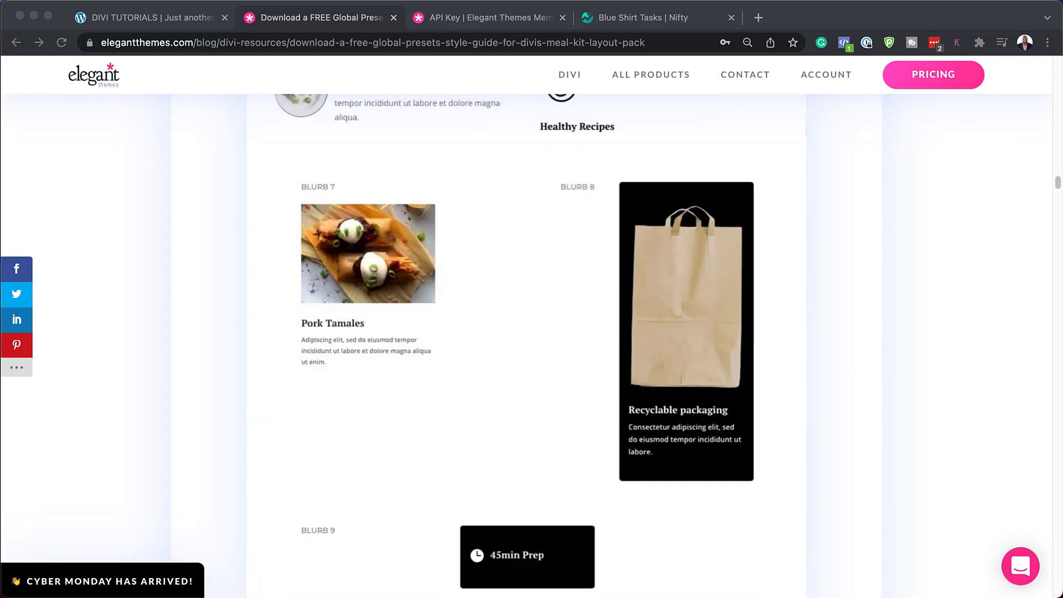
{"action": "scroll", "scroll_direction": "down", "scroll_amount": 3}
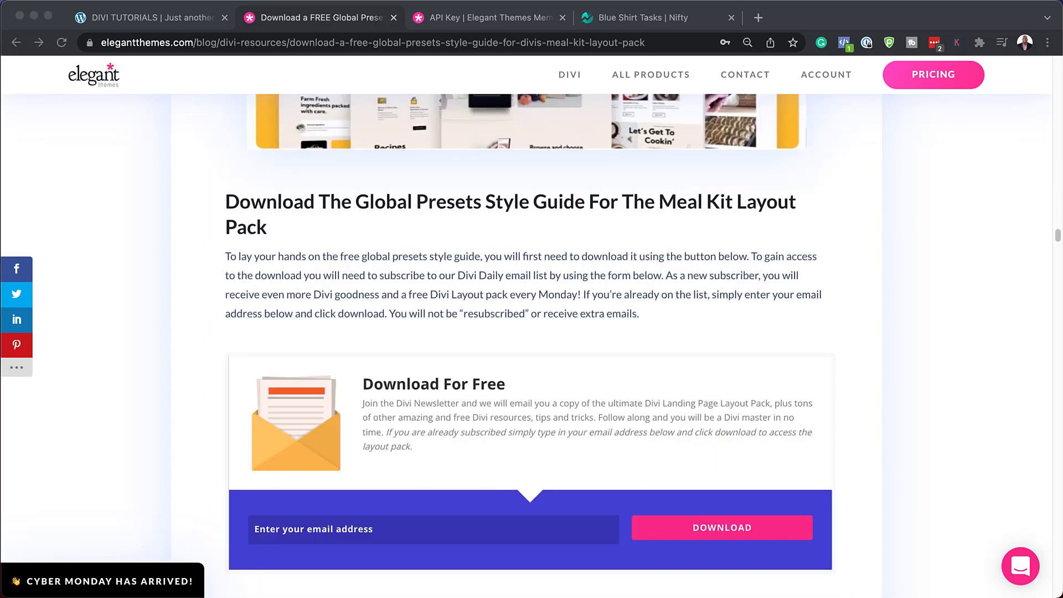
{"action": "scroll", "scroll_direction": "down", "scroll_amount": 3}
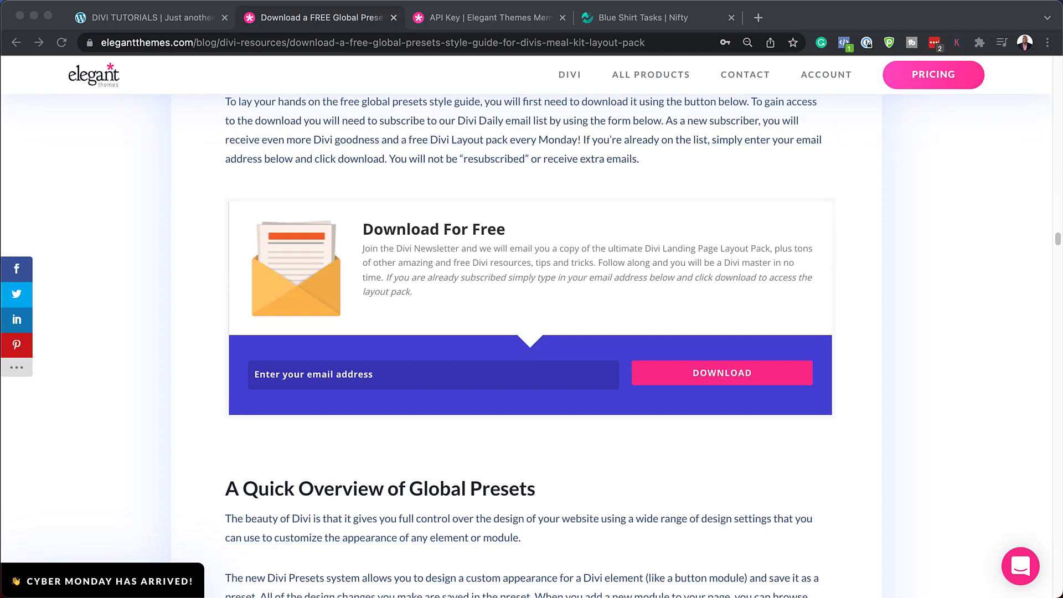
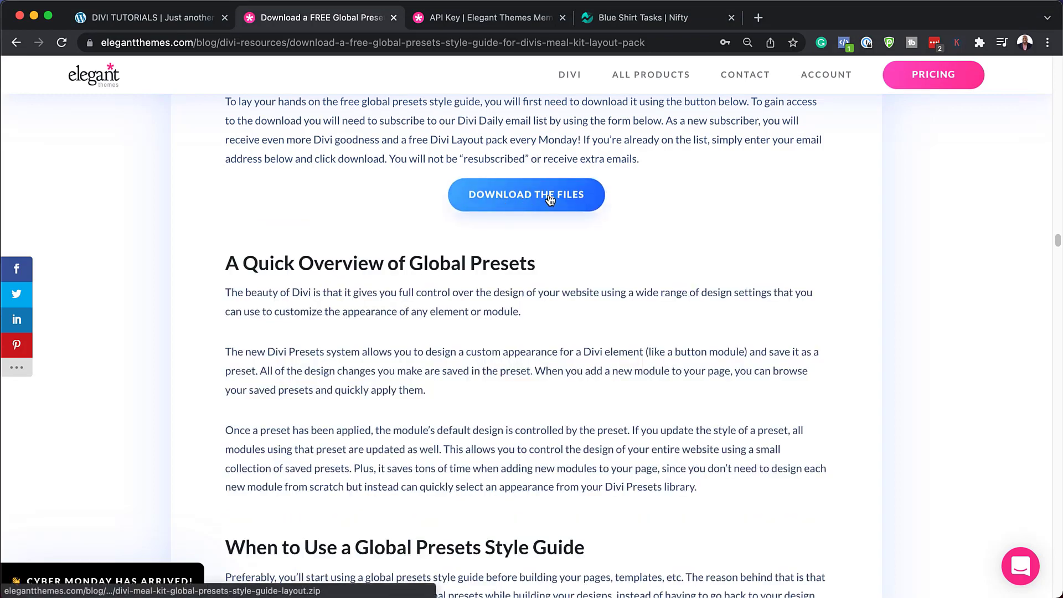
{"action": "left_click", "coordinate": [526, 195]}
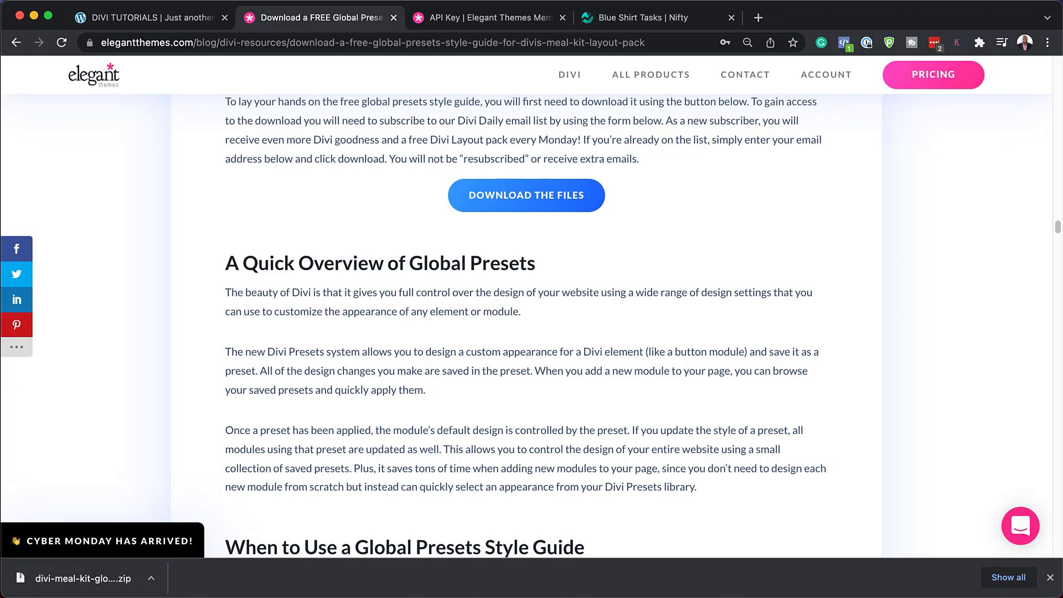
{"action": "left_click", "coordinate": [151, 577]}
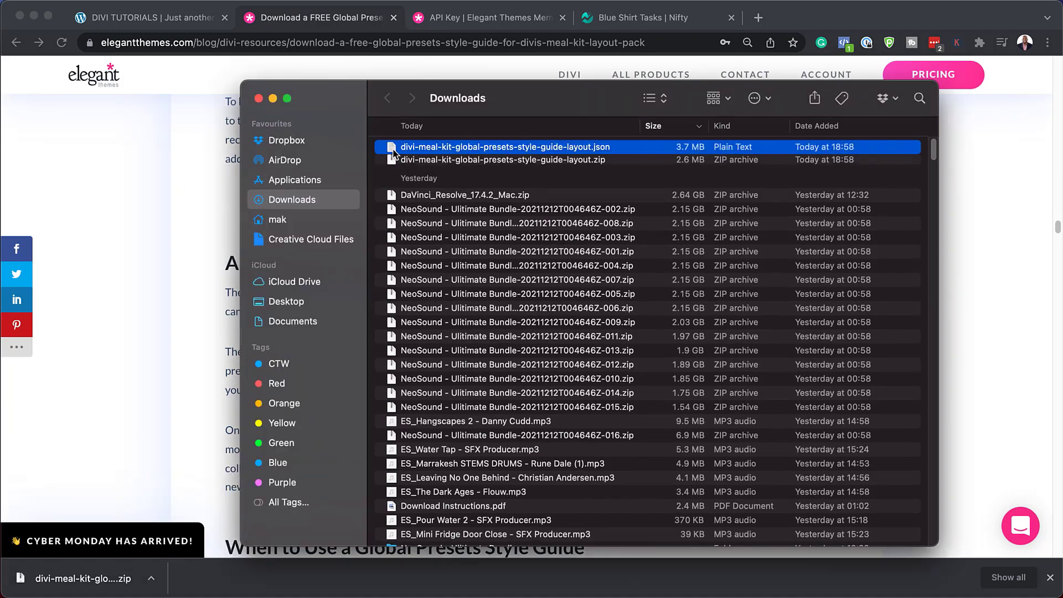
{"action": "mouse_move", "coordinate": [575, 152]}
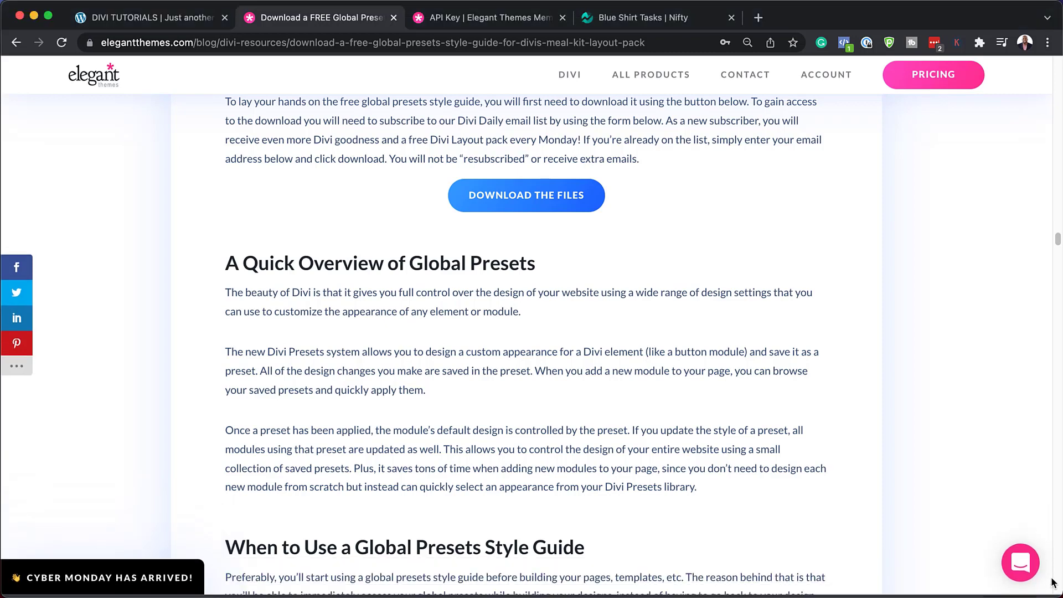
- Return to the local site's WordPress dashboard and go to Divi > Divi Library
{"action": "left_click", "coordinate": [143, 16]}
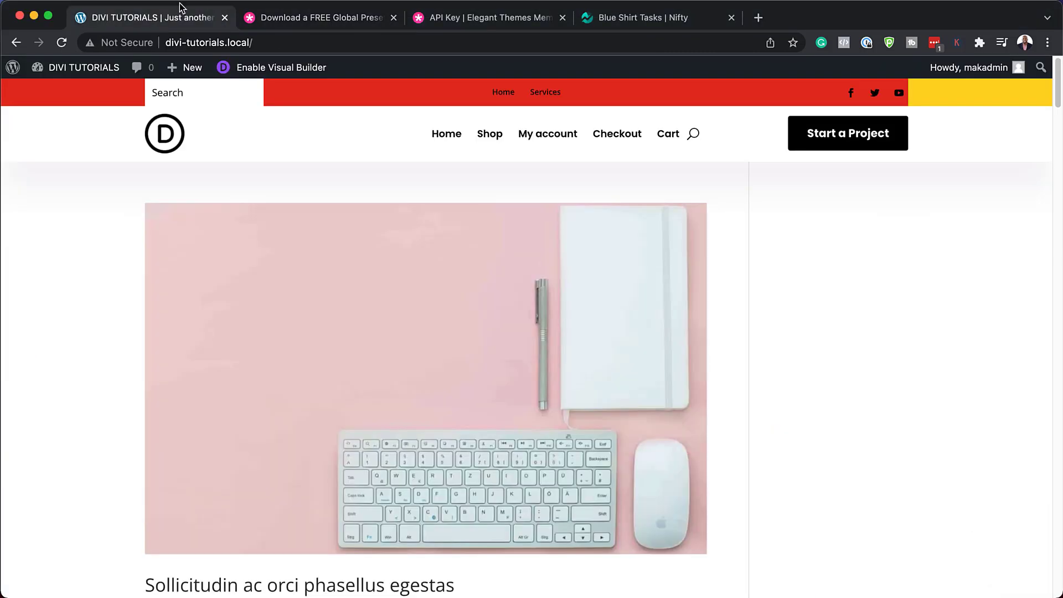
{"action": "mouse_move", "coordinate": [111, 171]}
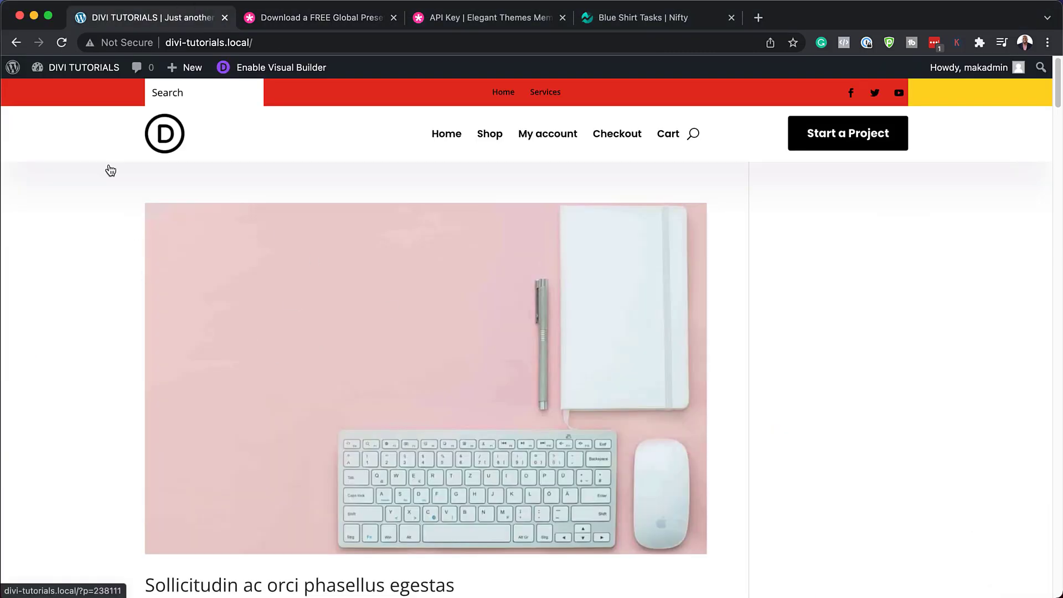
{"action": "left_click", "coordinate": [83, 68]}
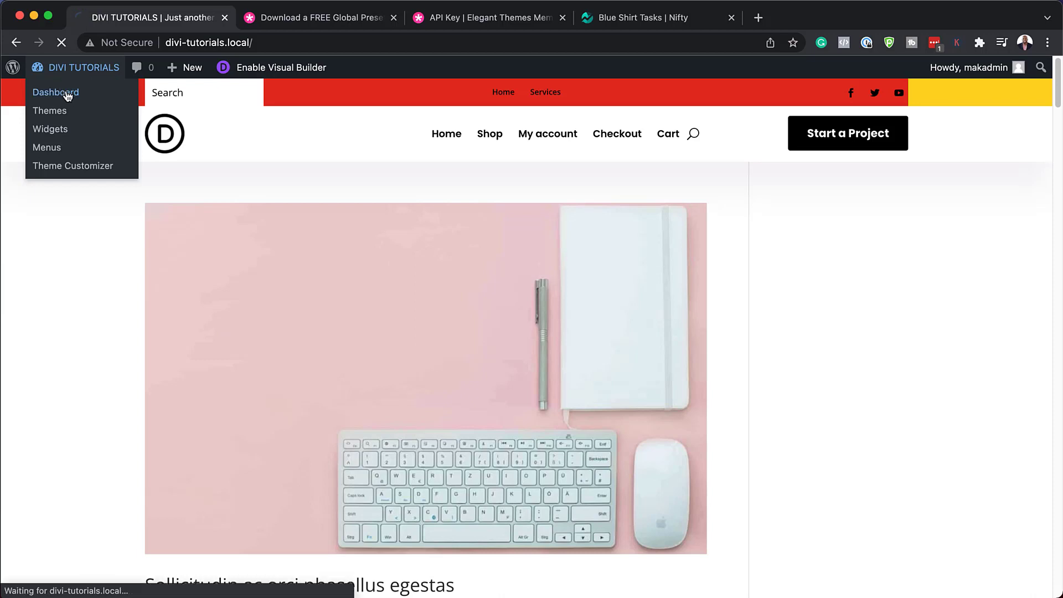
{"action": "left_click", "coordinate": [56, 92]}
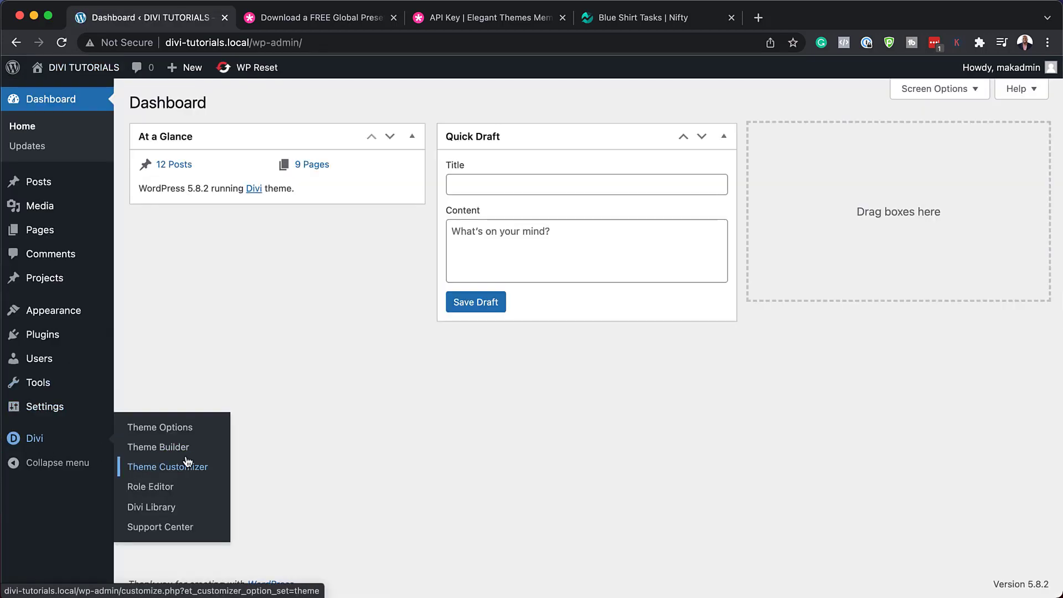
{"action": "left_click", "coordinate": [152, 506]}
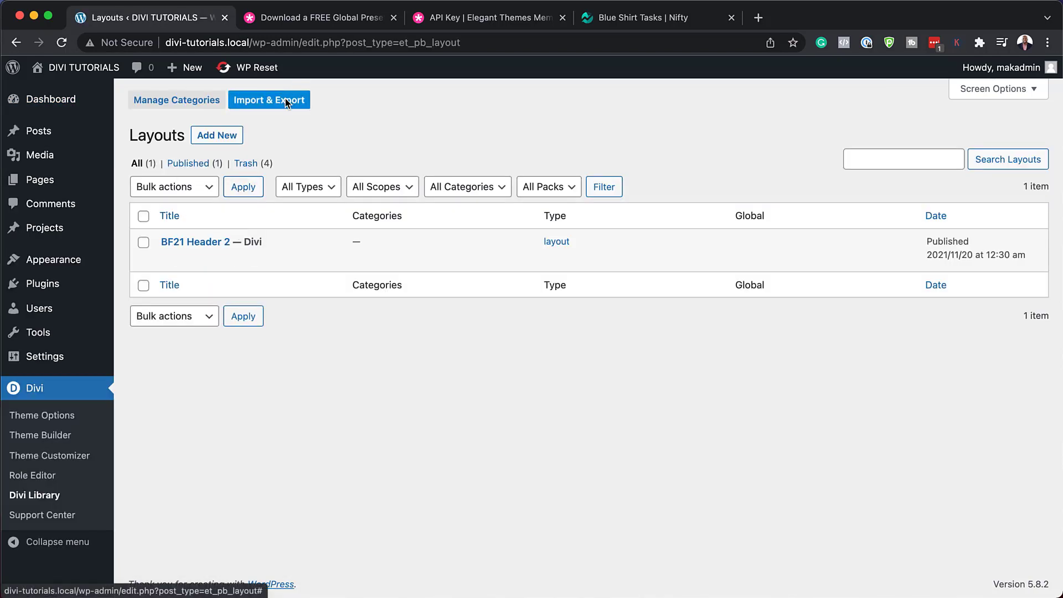
- Import the meal kit global presets style guide JSON into the Divi Library with Import Presets ticked
{"action": "left_click", "coordinate": [267, 100]}
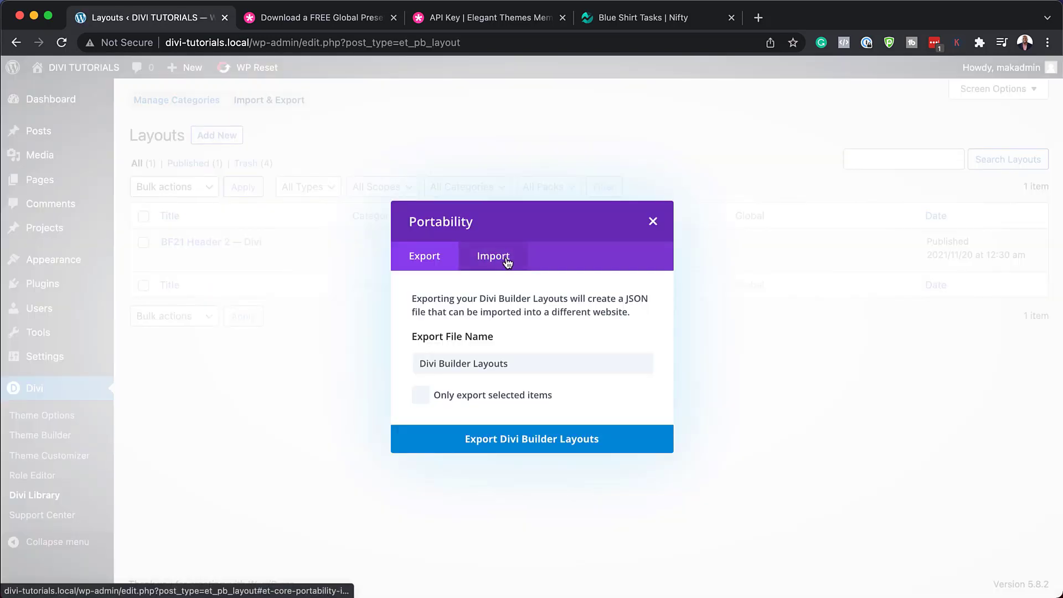
{"action": "left_click", "coordinate": [493, 256]}
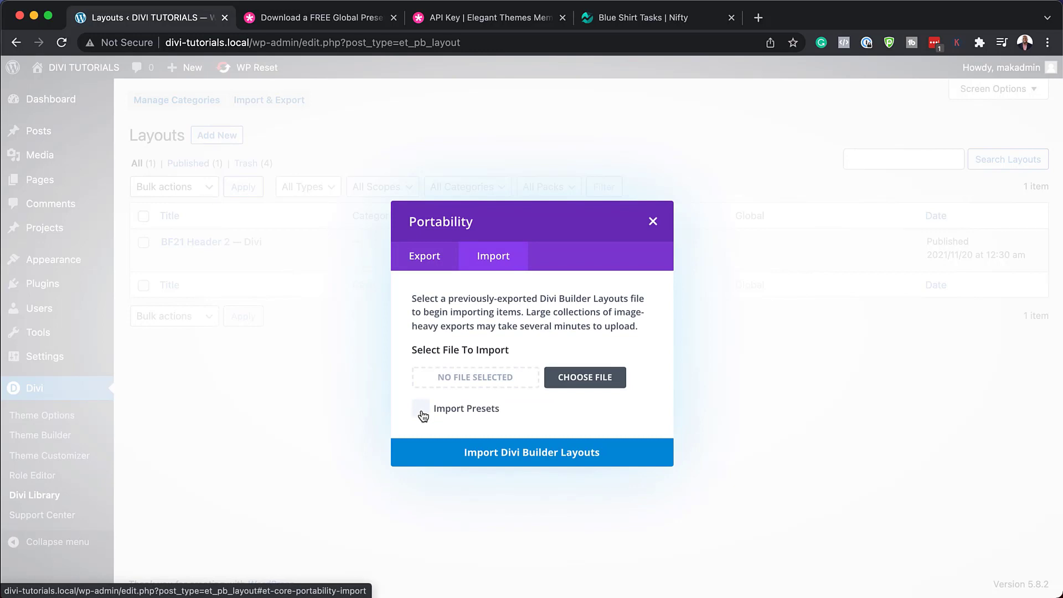
{"action": "left_click", "coordinate": [421, 407]}
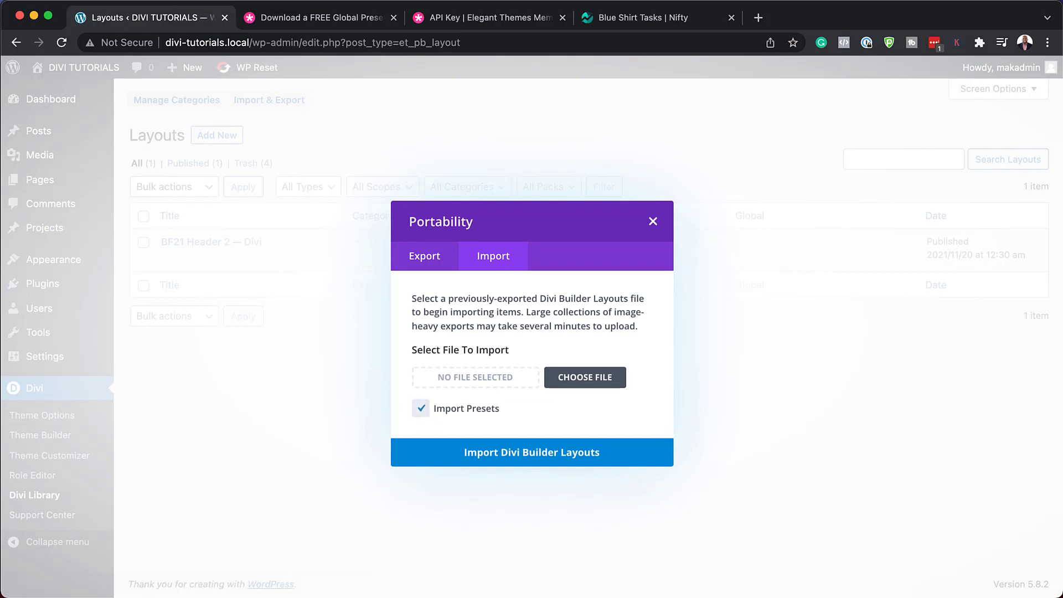
{"action": "left_click", "coordinate": [585, 376]}
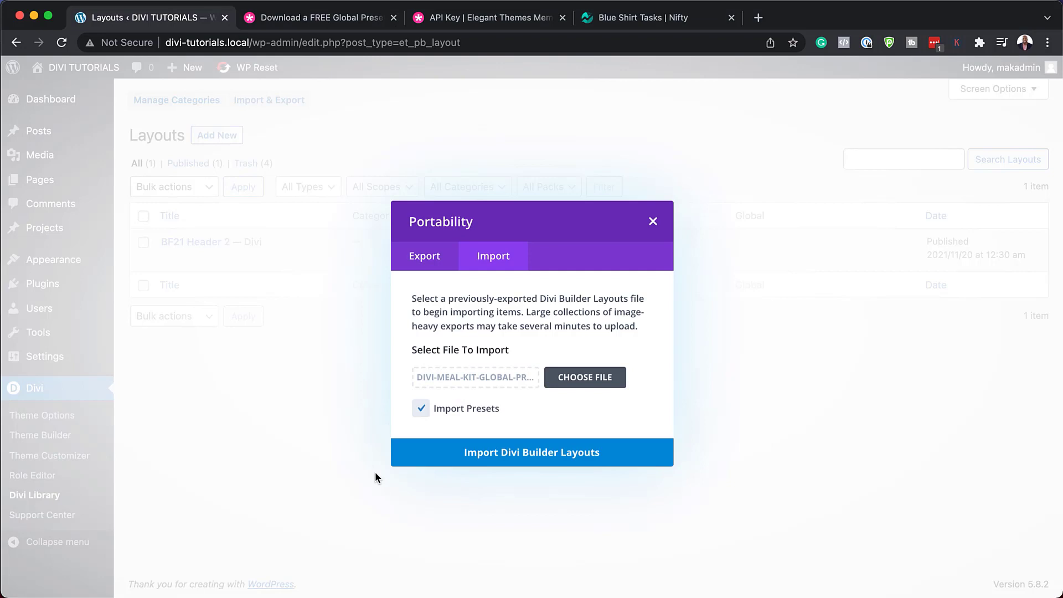
{"action": "mouse_move", "coordinate": [584, 378]}
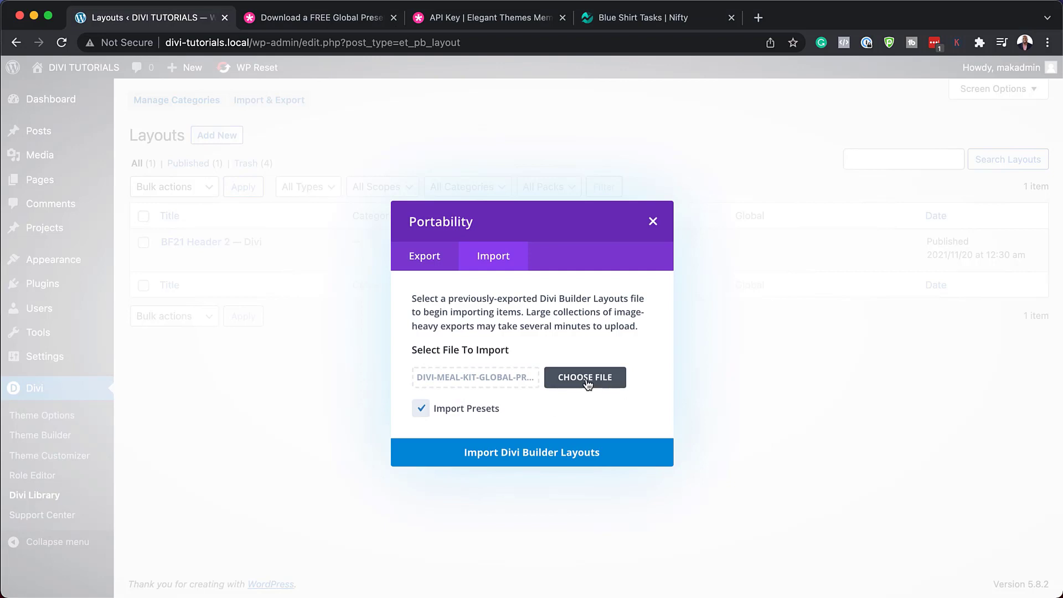
{"action": "mouse_move", "coordinate": [531, 452]}
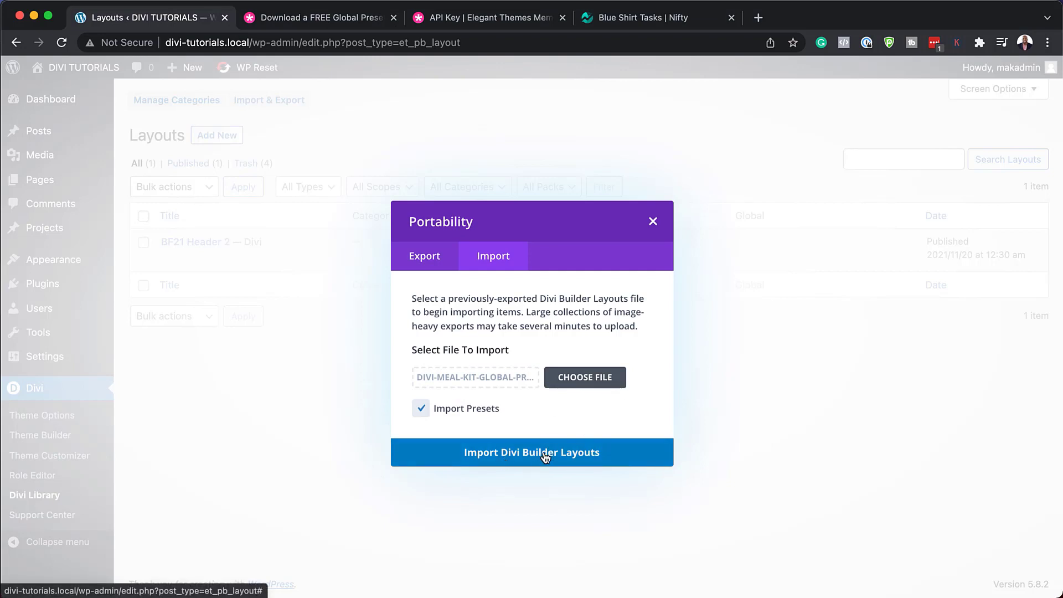
{"action": "left_click", "coordinate": [532, 452]}
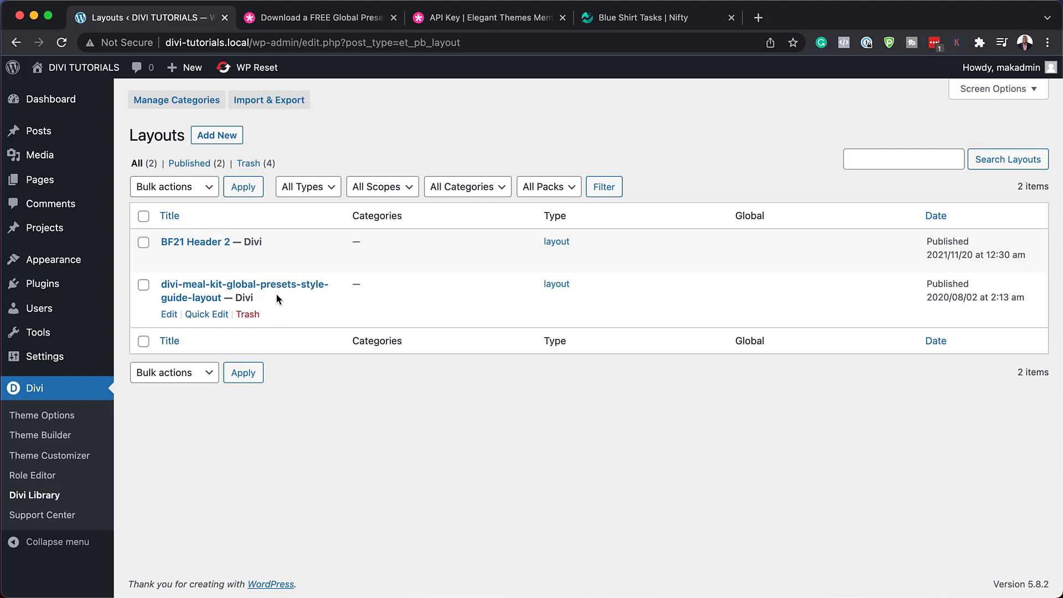
{"action": "mouse_move", "coordinate": [291, 290]}
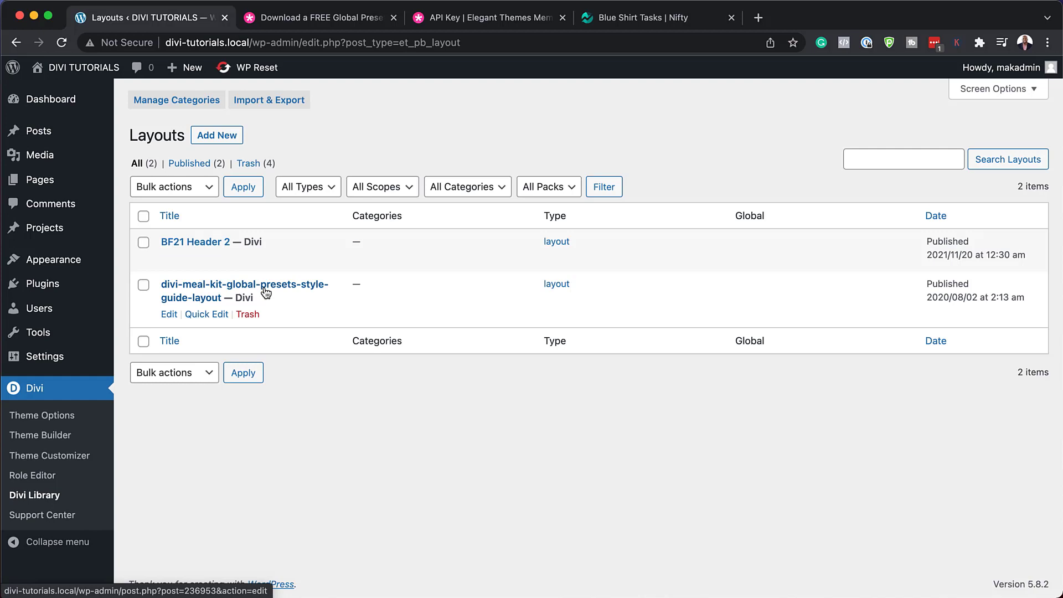
{"action": "mouse_move", "coordinate": [40, 179]}
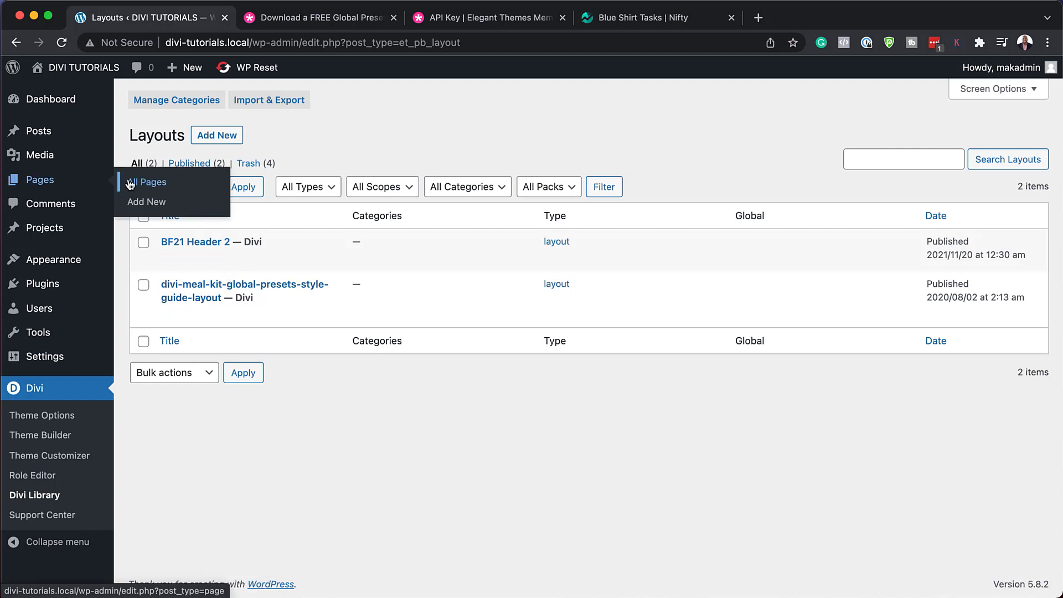
- Create a new page titled Meal Kit and enable the Divi Builder on it
{"action": "left_click", "coordinate": [146, 201]}
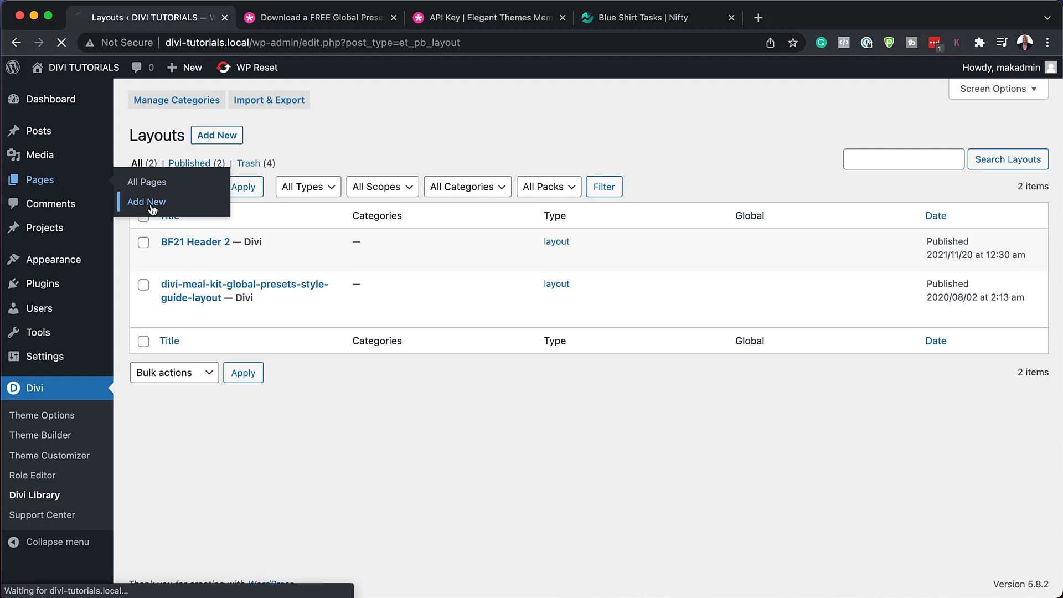
{"action": "left_click", "coordinate": [146, 201]}
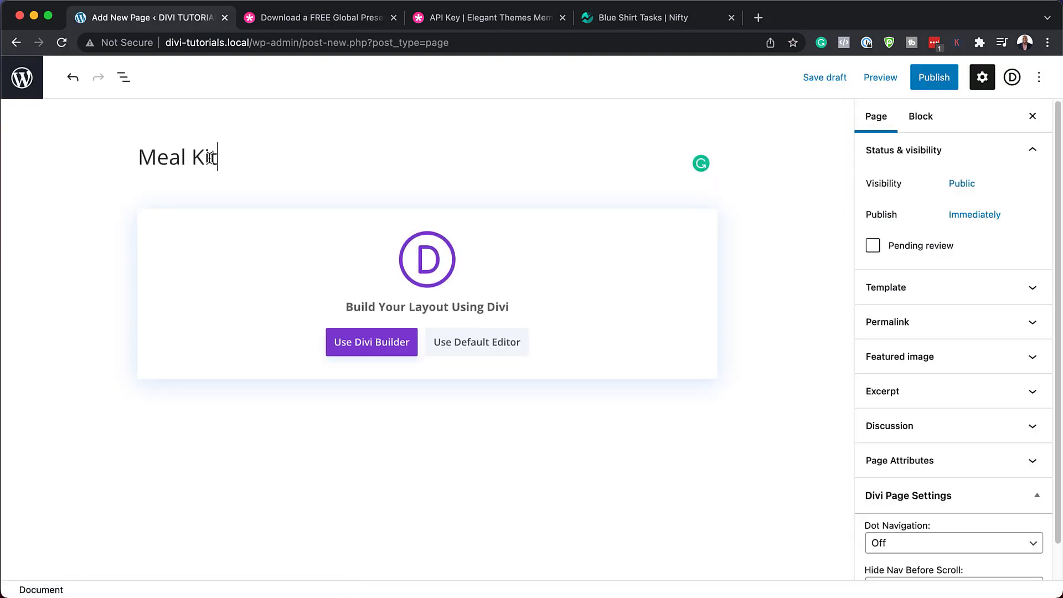
{"action": "left_click", "coordinate": [371, 342]}
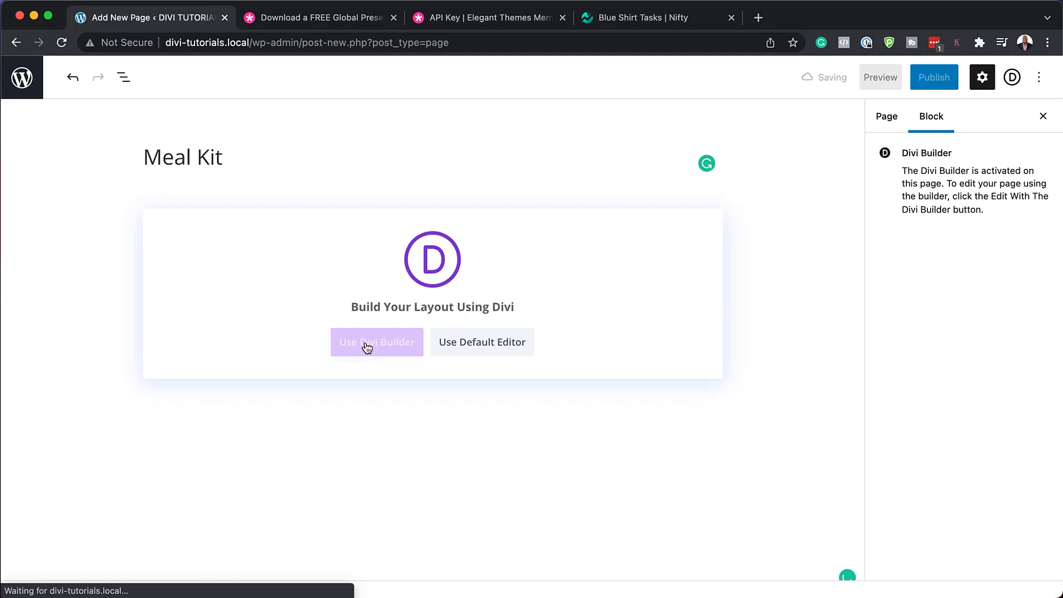
- Start building, add a three-column row and insert a Button module in the first column
{"action": "left_click", "coordinate": [377, 342]}
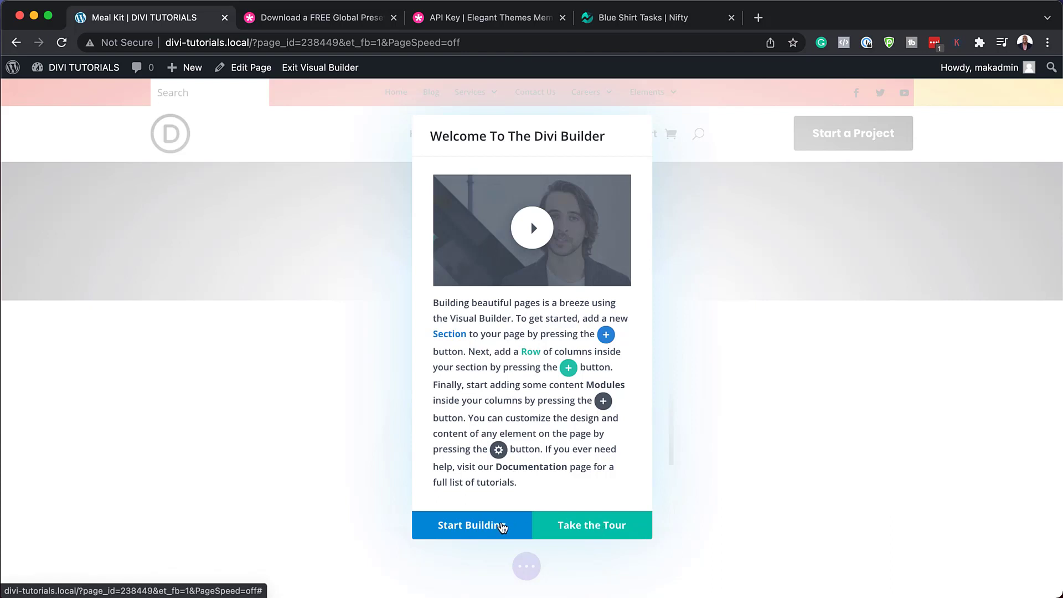
{"action": "left_click", "coordinate": [470, 525]}
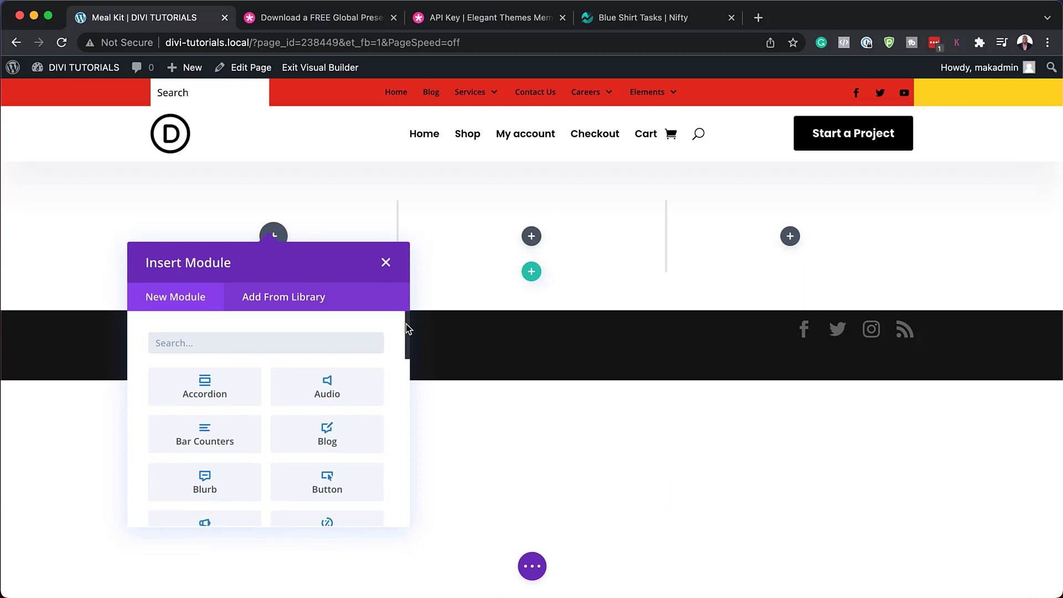
{"action": "type", "text": "butt"}
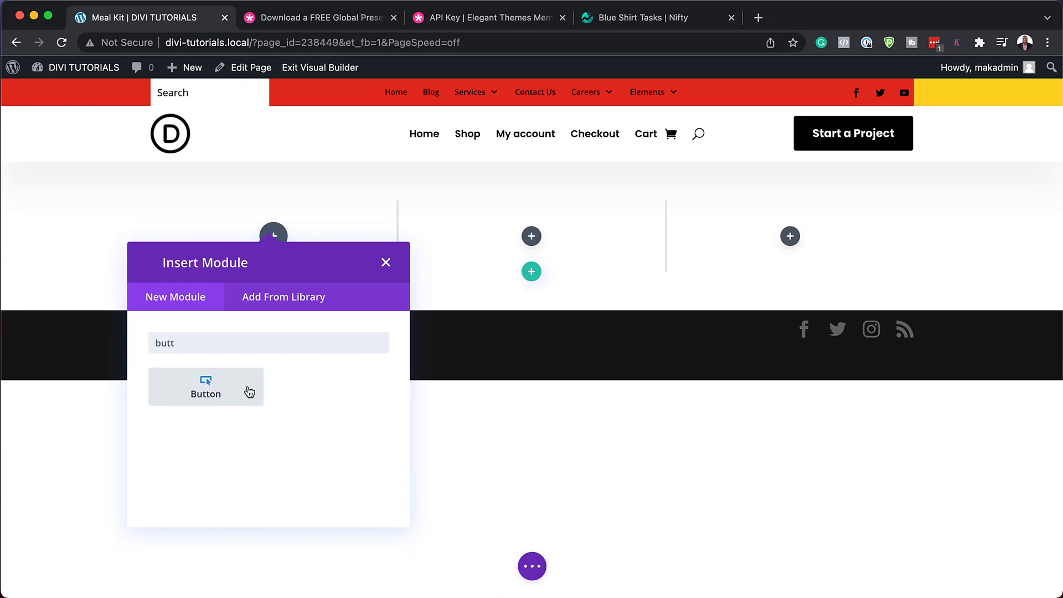
{"action": "left_click", "coordinate": [206, 386]}
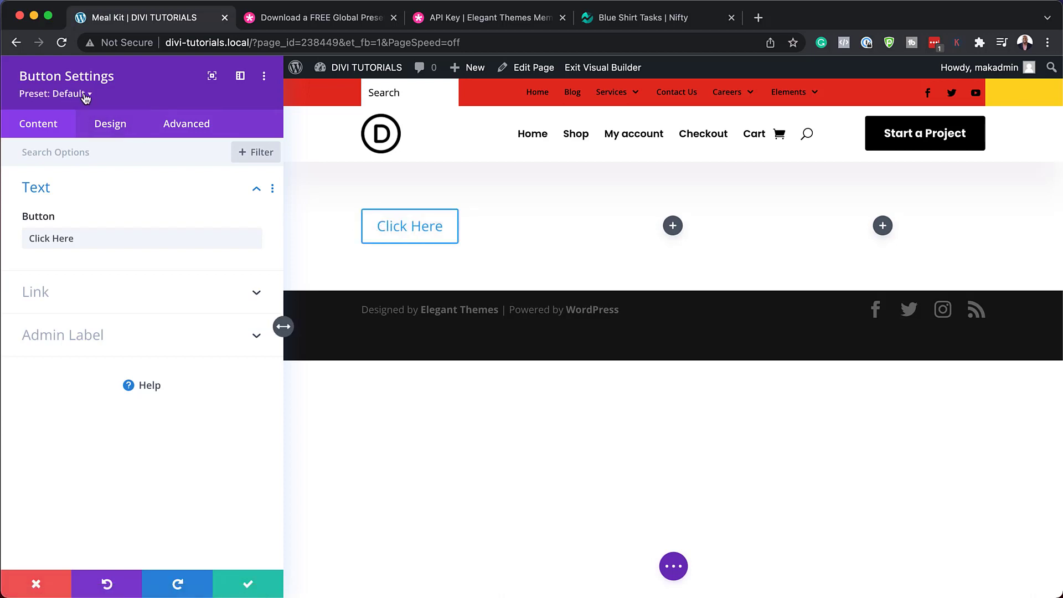
- Apply the MKLP - Button 1 preset to the first-column button and save its settings
{"action": "left_click", "coordinate": [80, 93]}
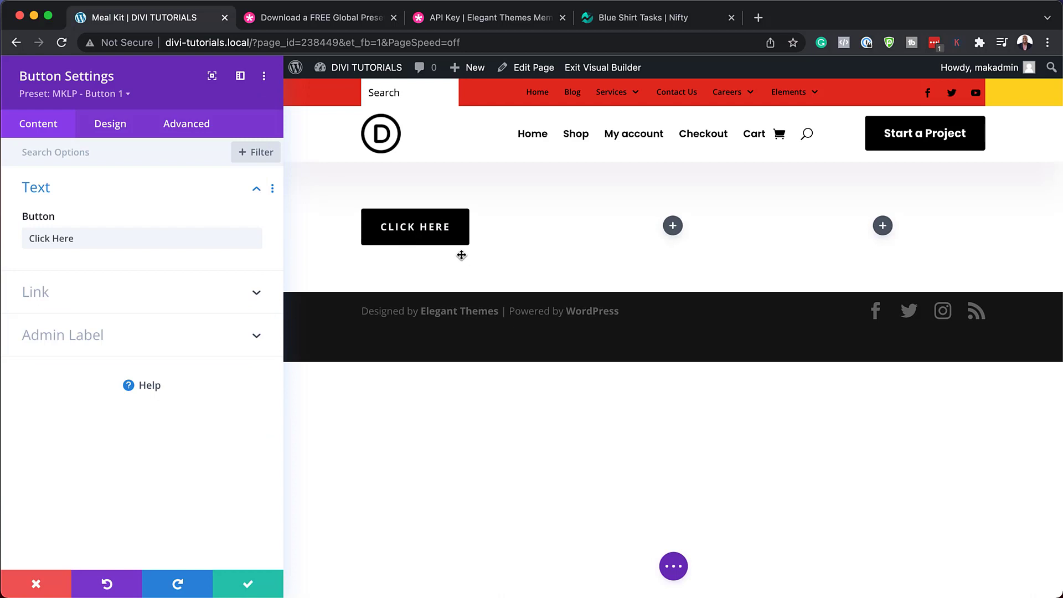
{"action": "left_click", "coordinate": [246, 583]}
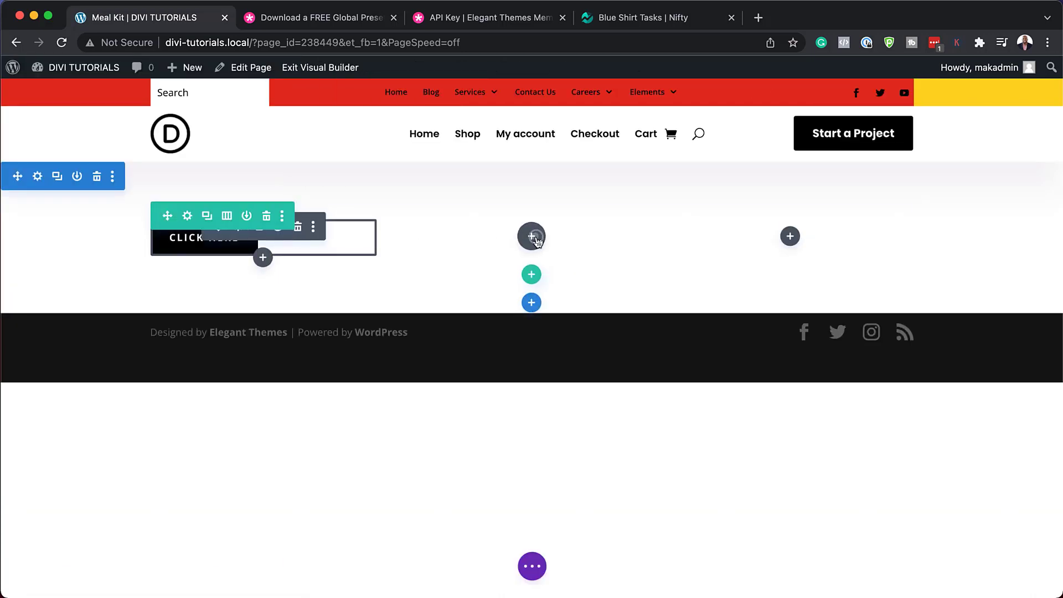
- Insert a second Button module in the middle column
{"action": "left_click", "coordinate": [532, 236]}
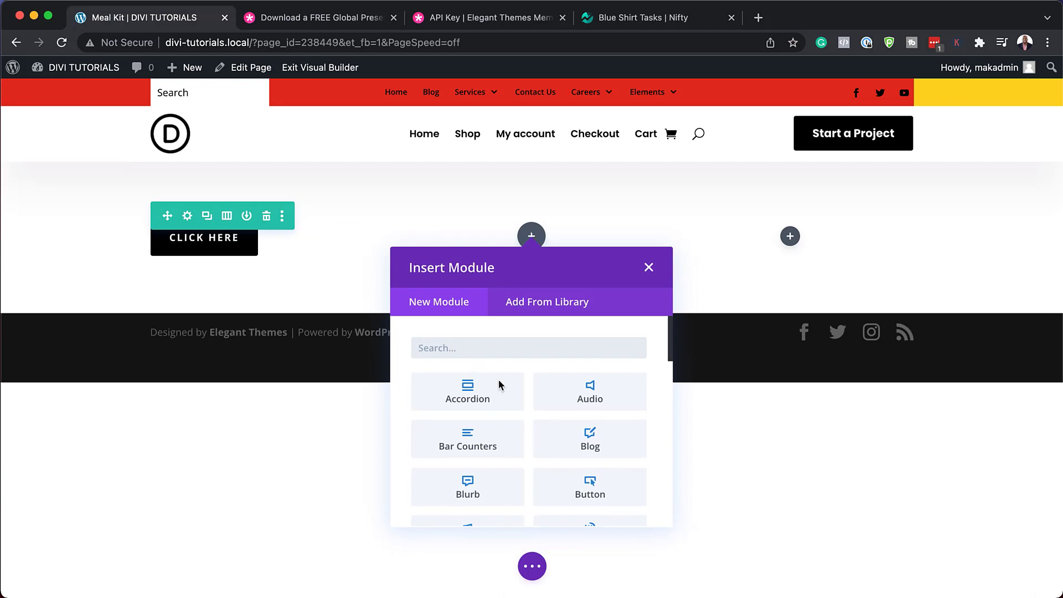
{"action": "type", "text": "b"}
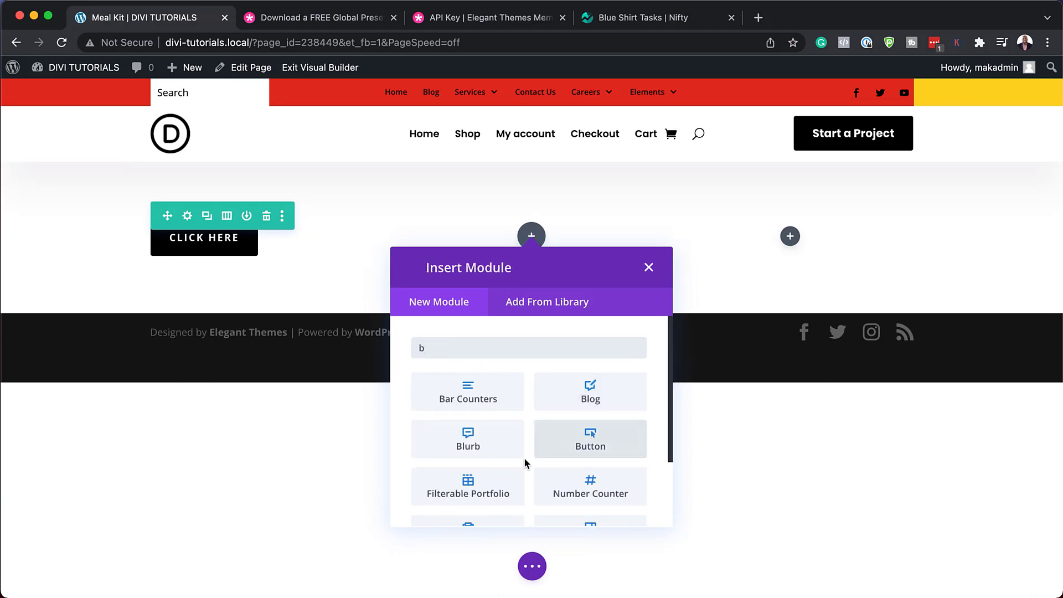
{"action": "type", "text": "u"}
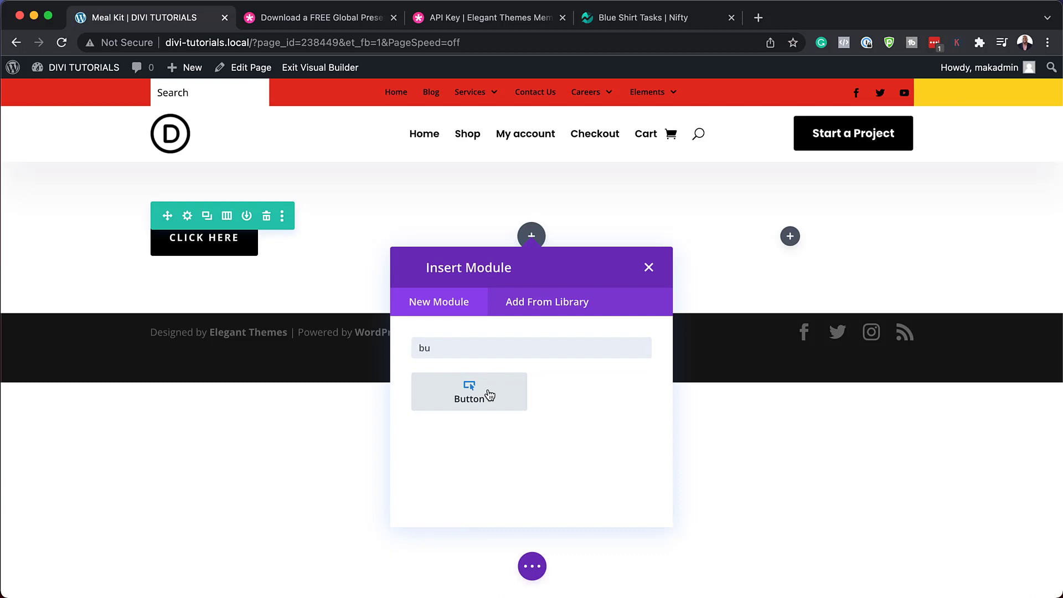
{"action": "left_click", "coordinate": [468, 391]}
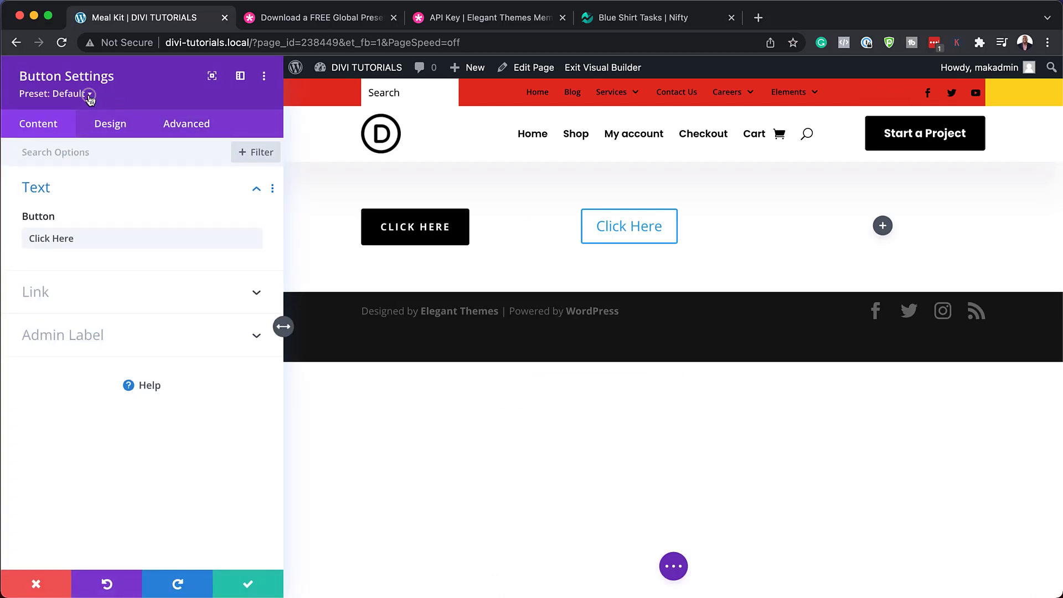
- Try the MKLP - Button 2, 3 and 4 presets on the second button
{"action": "left_click", "coordinate": [89, 93]}
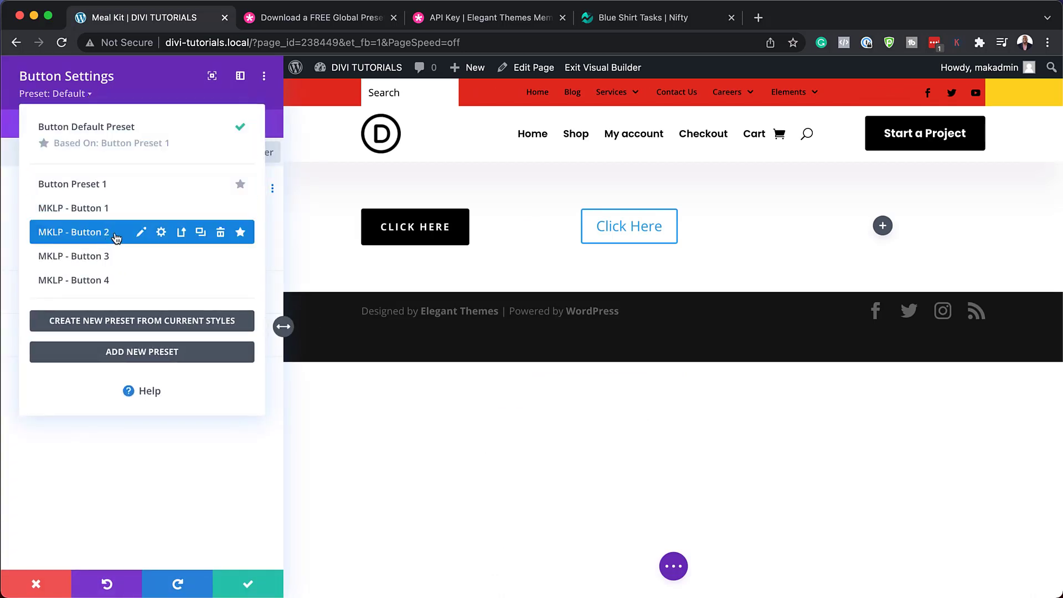
{"action": "left_click", "coordinate": [73, 231]}
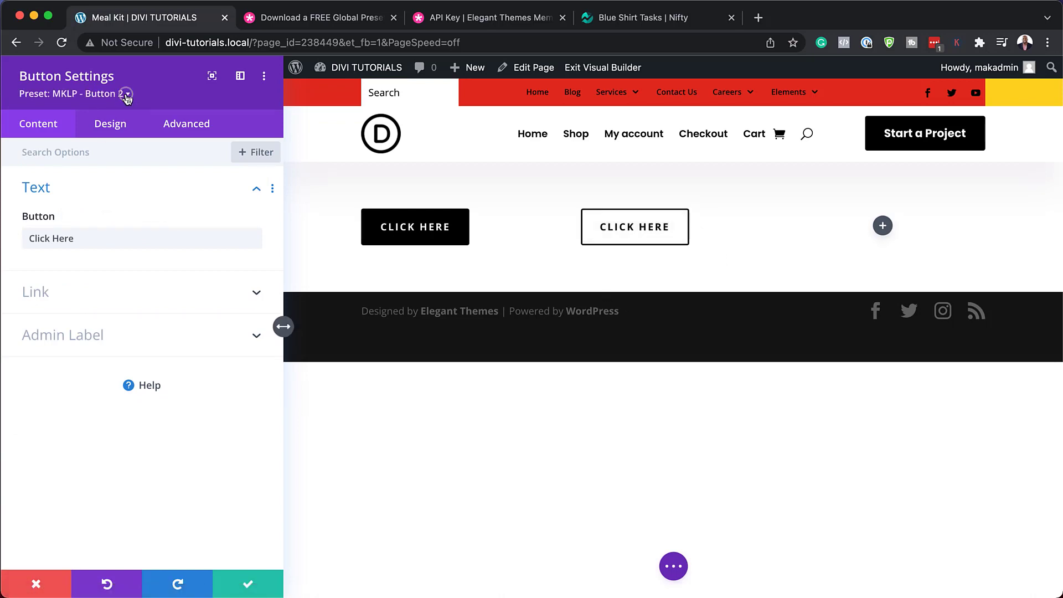
{"action": "left_click", "coordinate": [125, 94]}
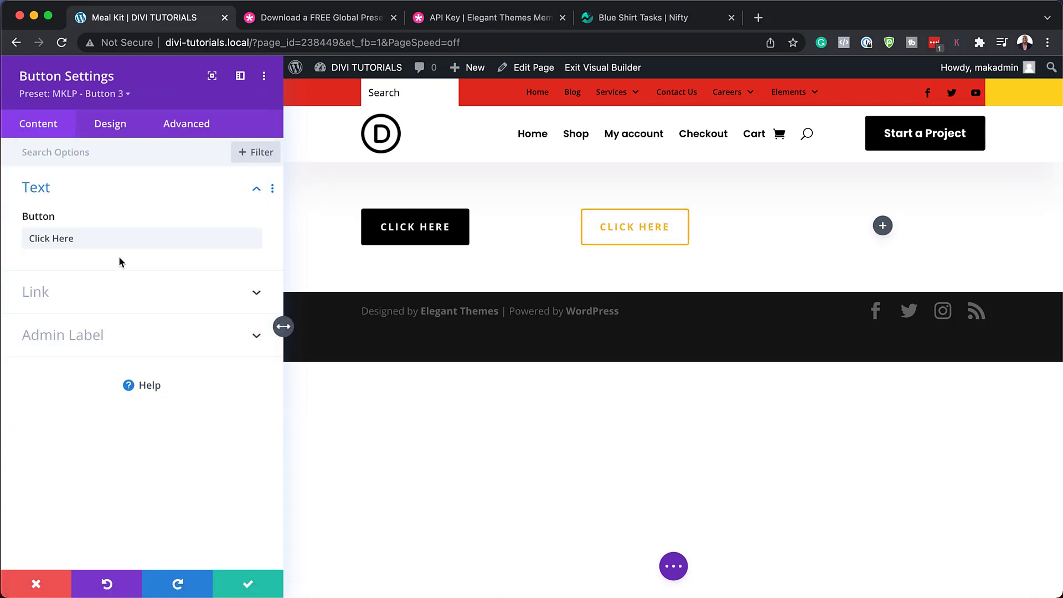
{"action": "left_click", "coordinate": [75, 93]}
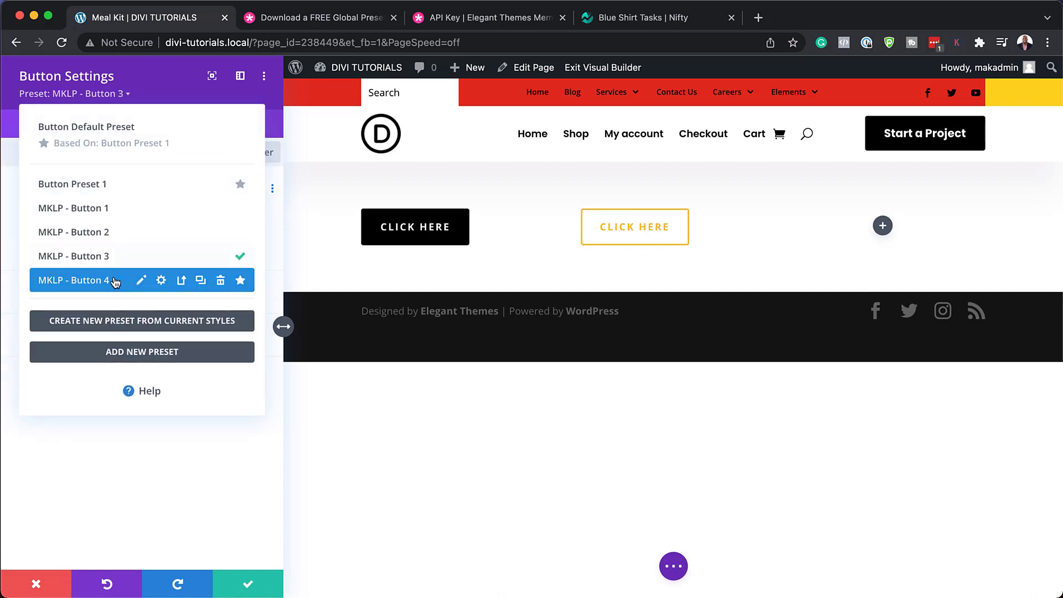
{"action": "left_click", "coordinate": [74, 280]}
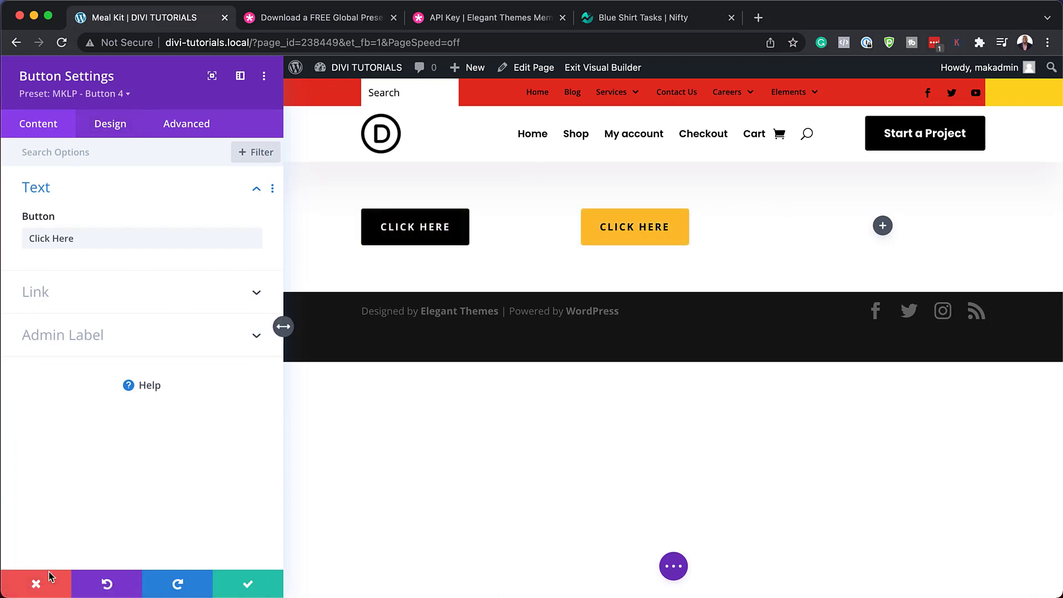
{"action": "mouse_move", "coordinate": [35, 584]}
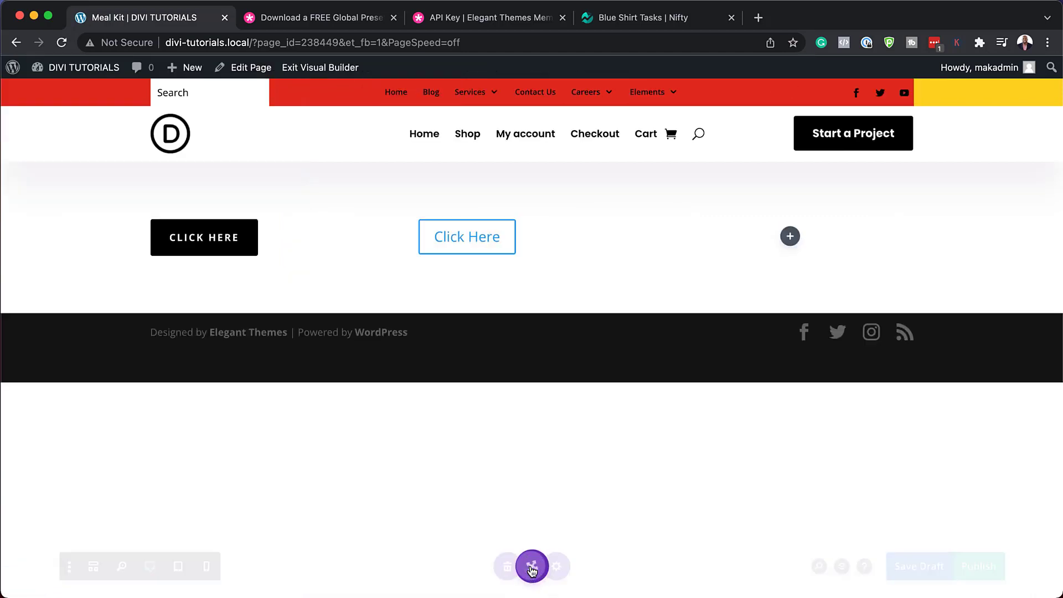
- Load From Library, search 'Meal Kit' and view the Meal Kit Landing Page layout details
{"action": "left_click", "coordinate": [531, 566]}
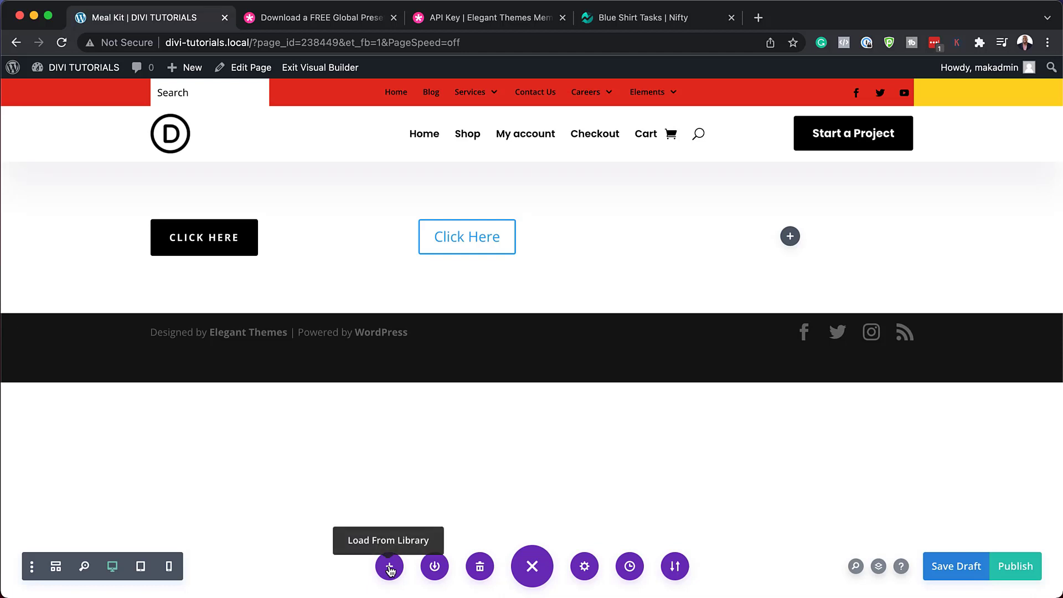
{"action": "left_click", "coordinate": [388, 566]}
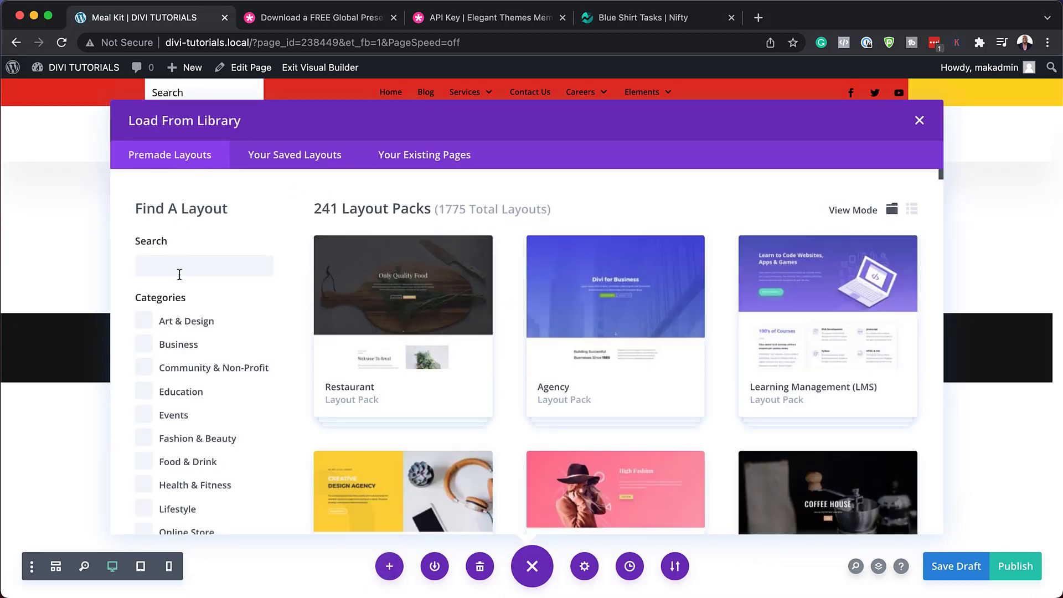
{"action": "type", "text": "Meal Kit"}
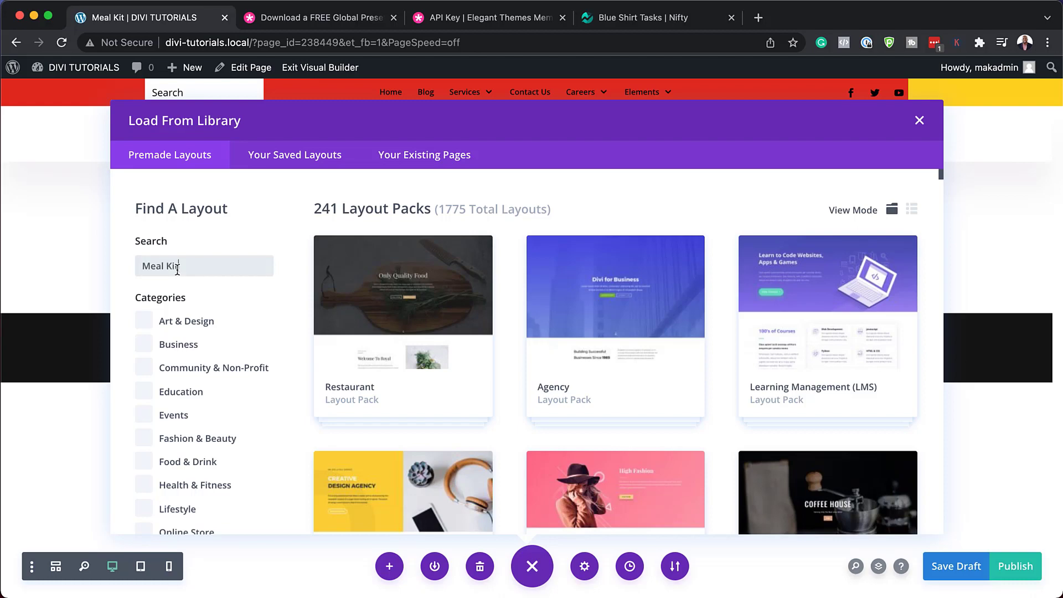
{"action": "type", "text": "Meal Kit"}
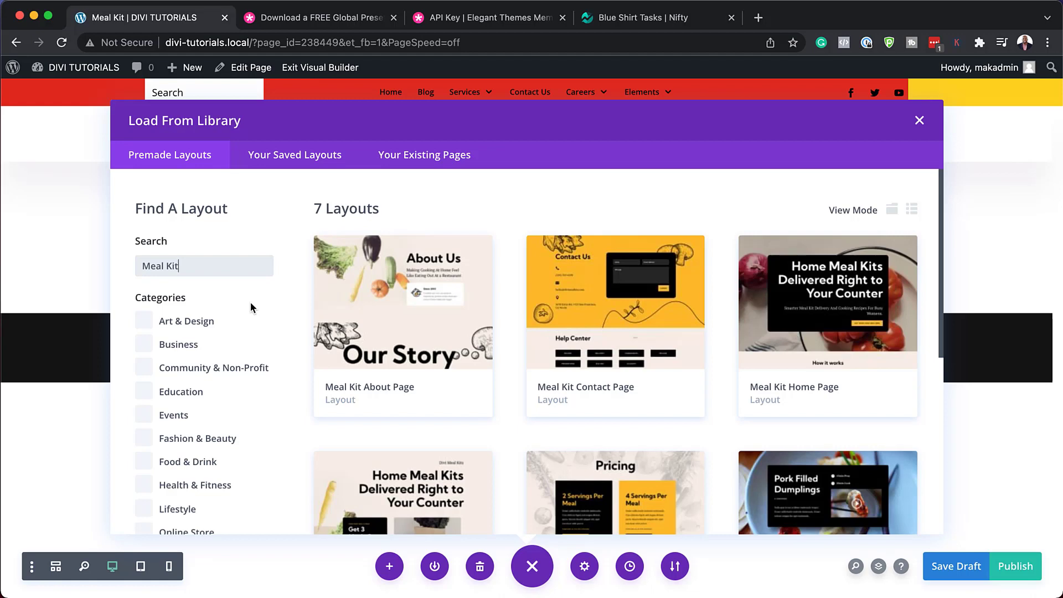
{"action": "mouse_move", "coordinate": [377, 277]}
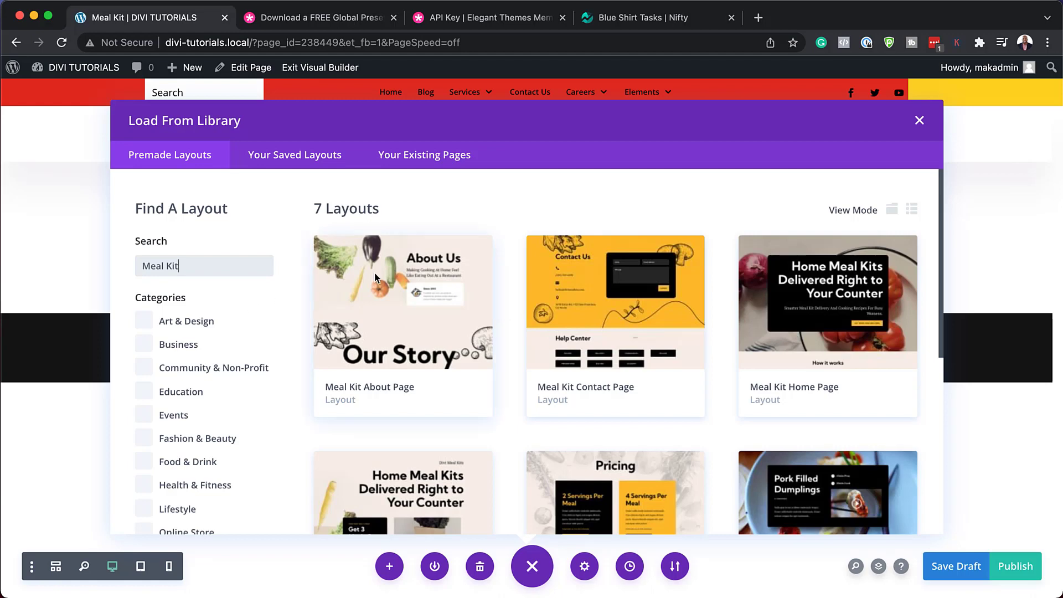
{"action": "scroll", "scroll_direction": "down", "scroll_amount": 3}
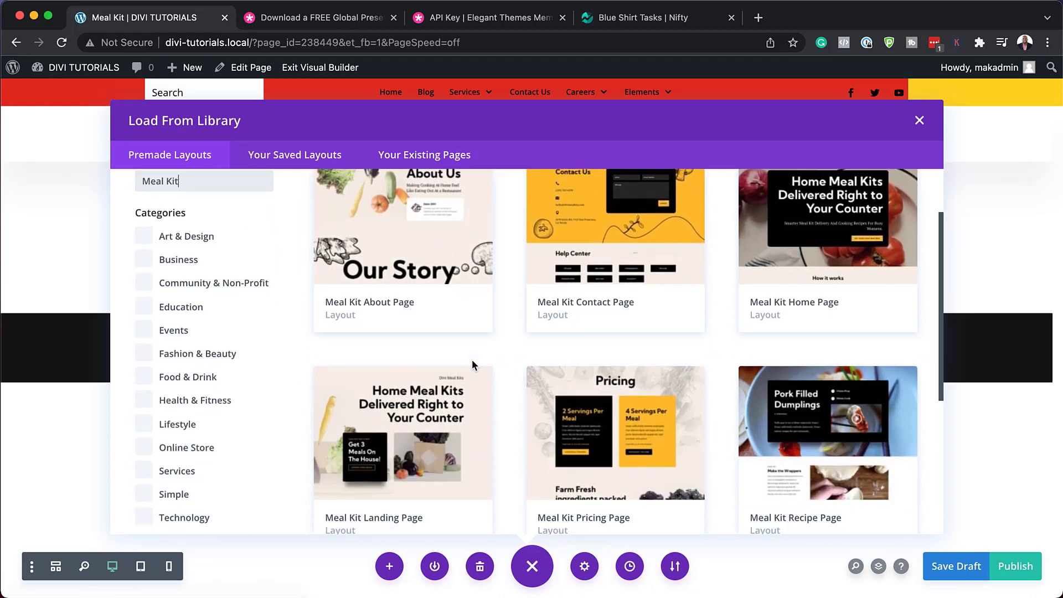
{"action": "scroll", "scroll_direction": "down", "scroll_amount": 3}
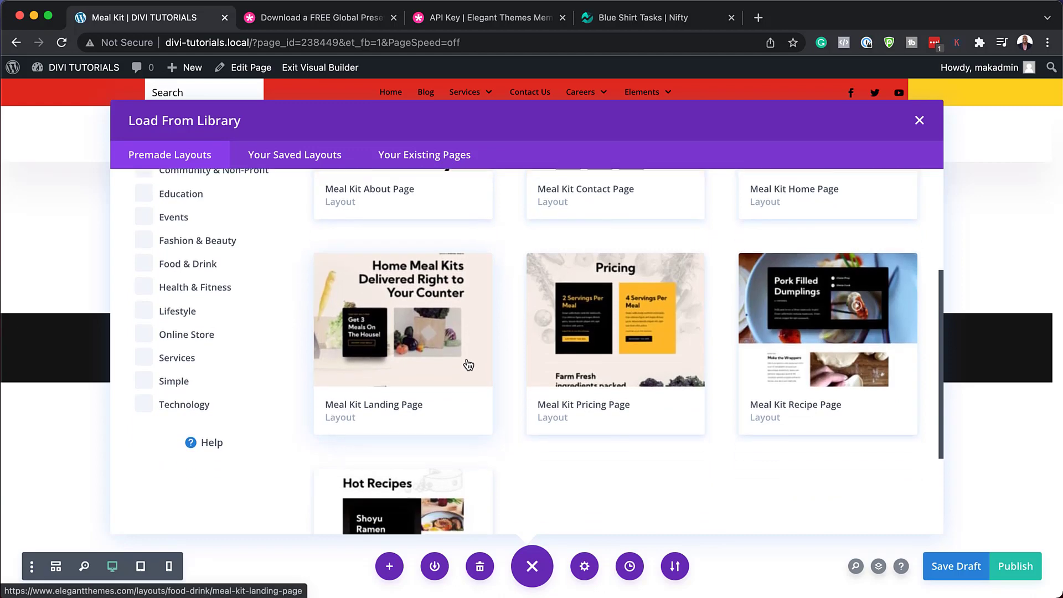
{"action": "left_click", "coordinate": [402, 319]}
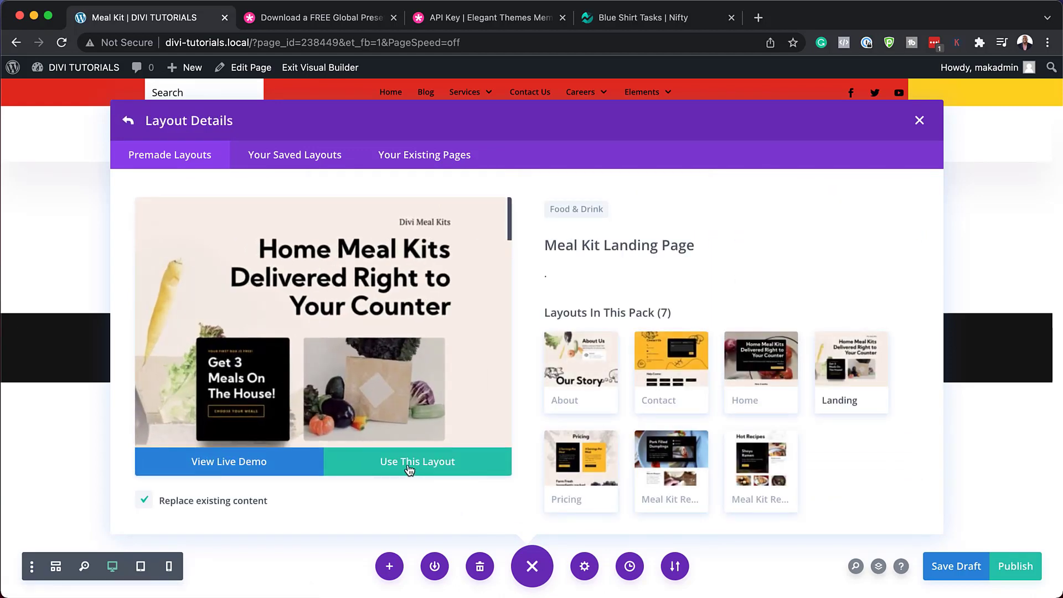
- Load the Meal Kit Landing Page layout, replacing the existing page content
{"action": "left_click", "coordinate": [418, 461]}
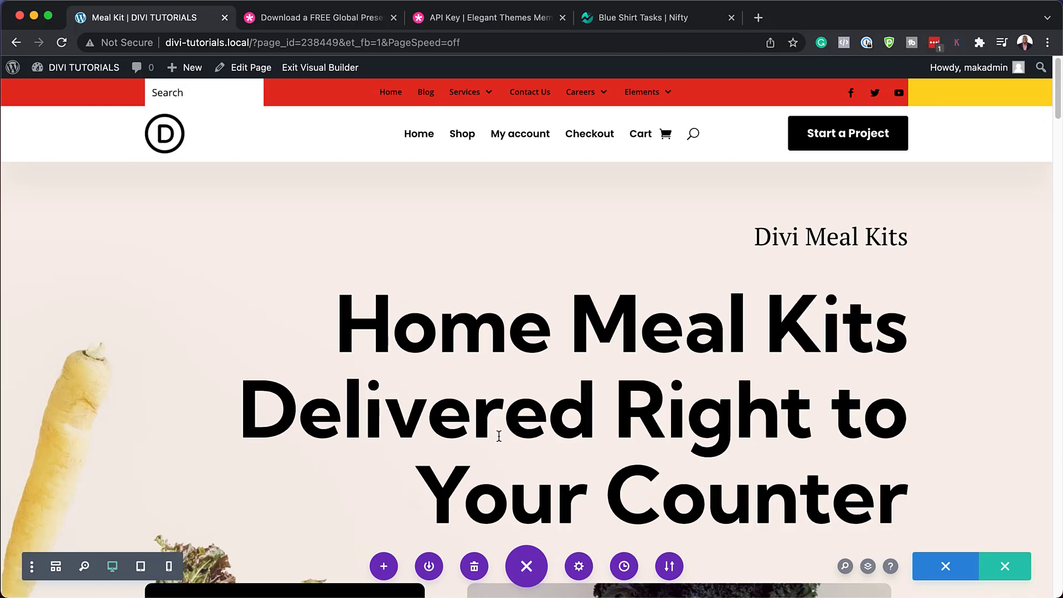
{"action": "scroll", "scroll_direction": "down", "scroll_amount": 3}
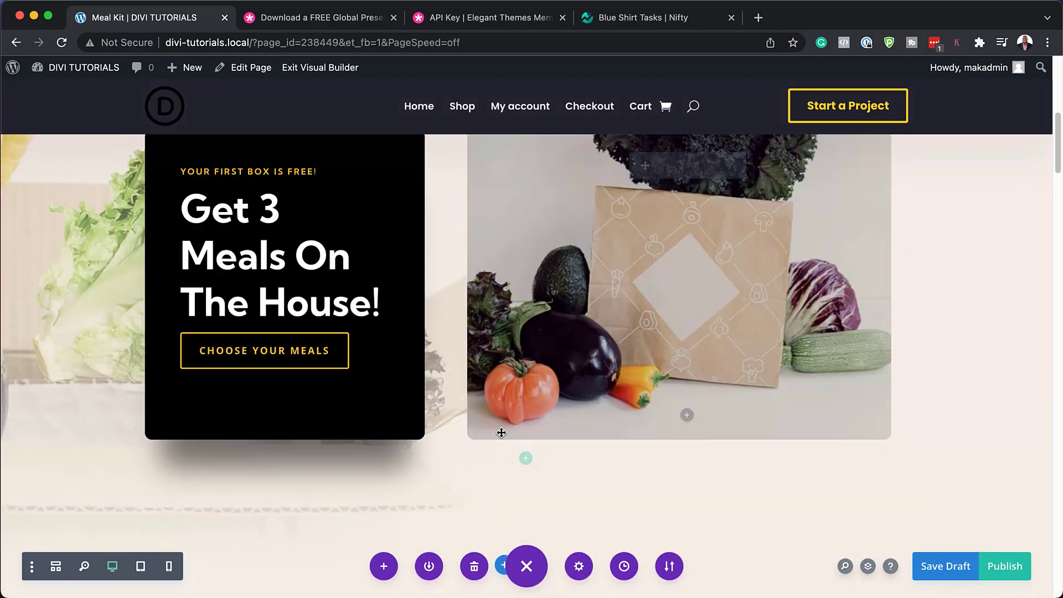
{"action": "scroll", "scroll_direction": "down", "scroll_amount": 3}
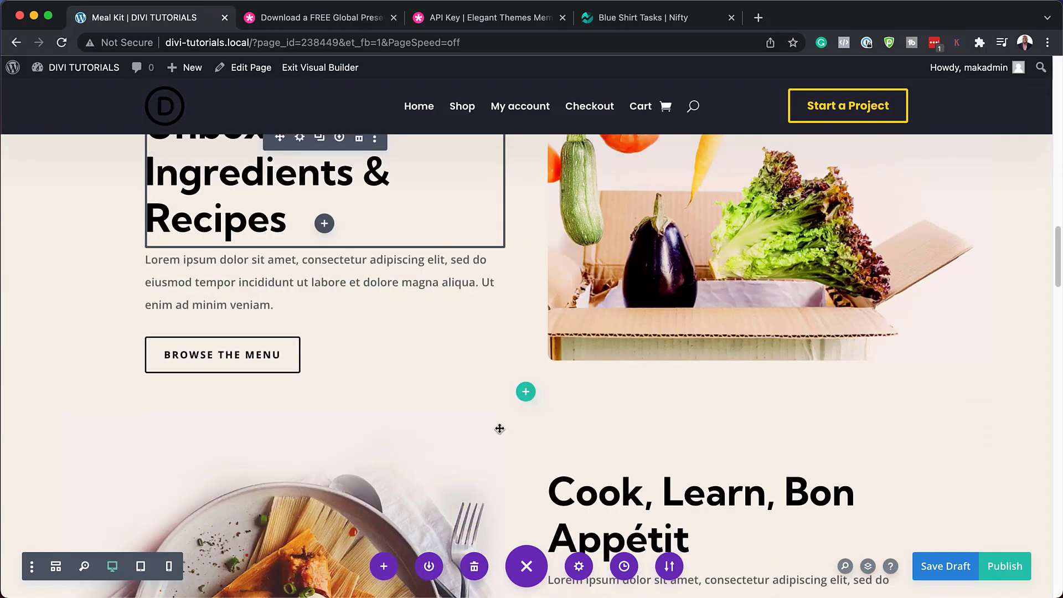
- Delete the Learn More button in Cook, Learn, Bon Appétit and search modules for 'butt'
{"action": "scroll", "scroll_direction": "down", "scroll_amount": 3}
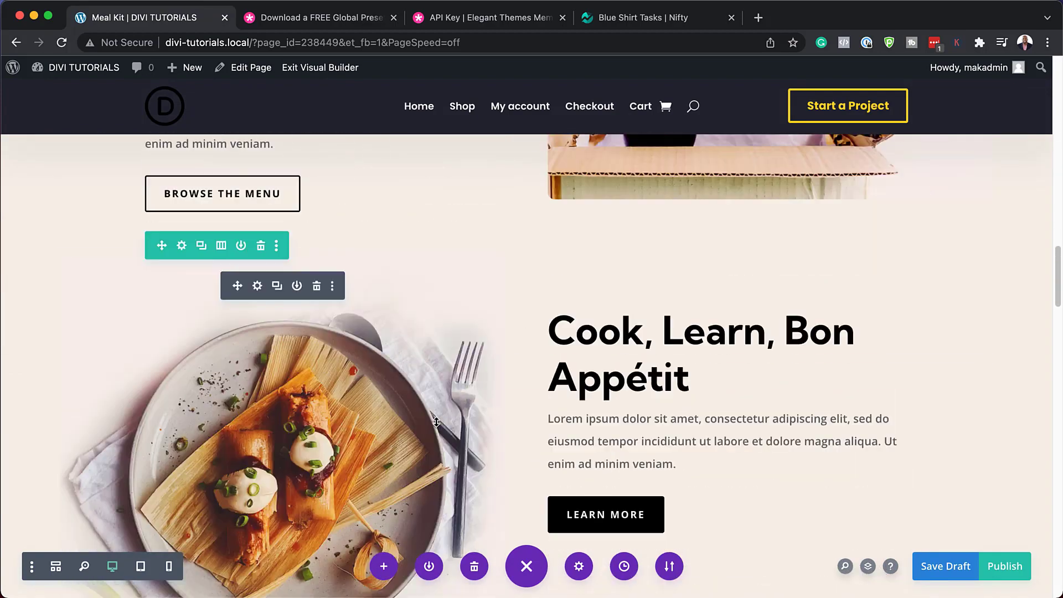
{"action": "scroll", "scroll_direction": "down", "scroll_amount": 3}
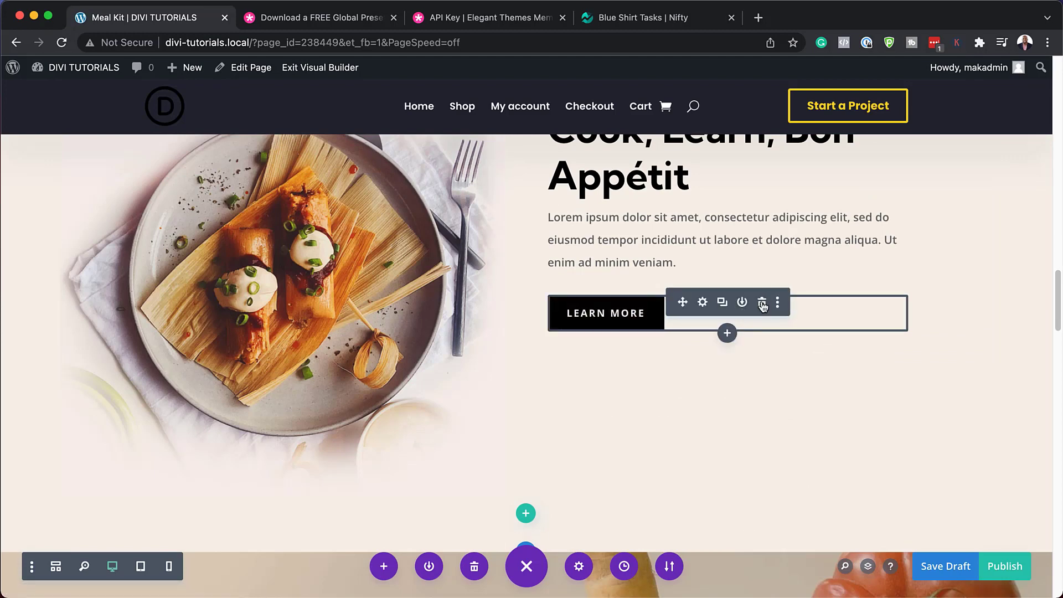
{"action": "left_click", "coordinate": [726, 333]}
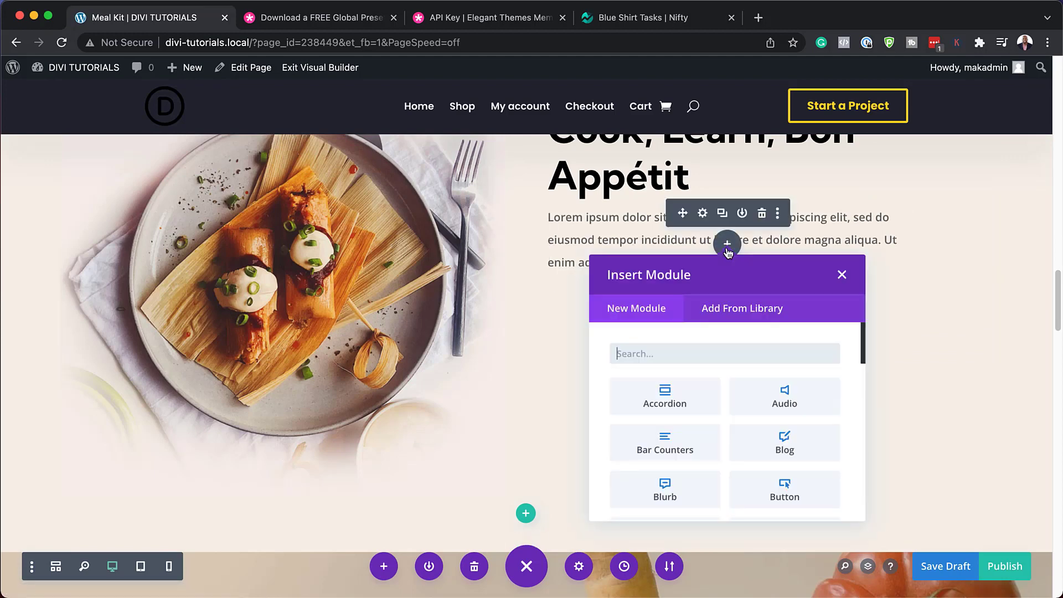
{"action": "type", "text": "bi"}
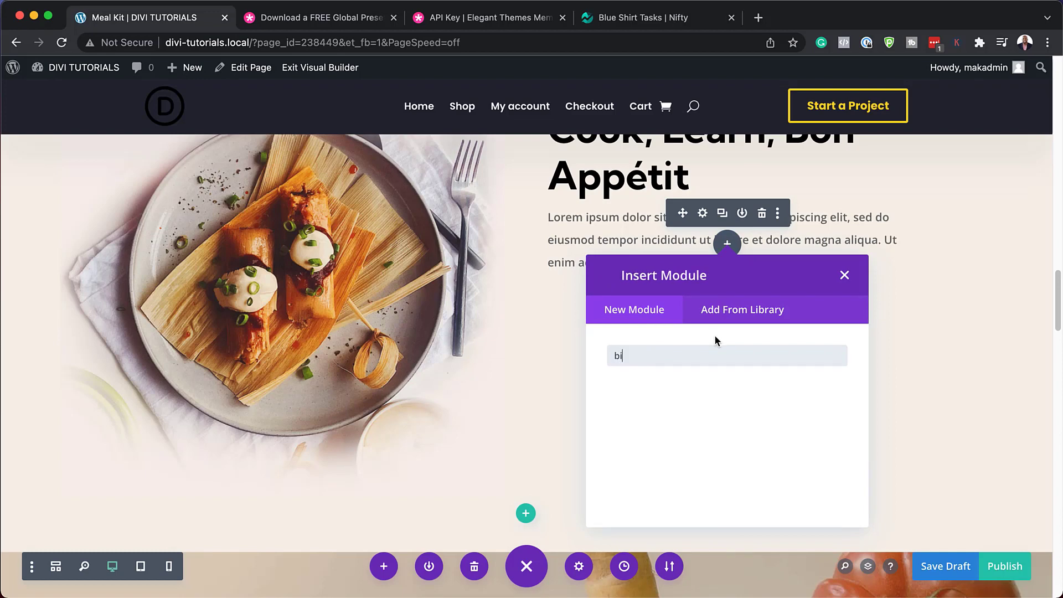
{"action": "type", "text": "utt"}
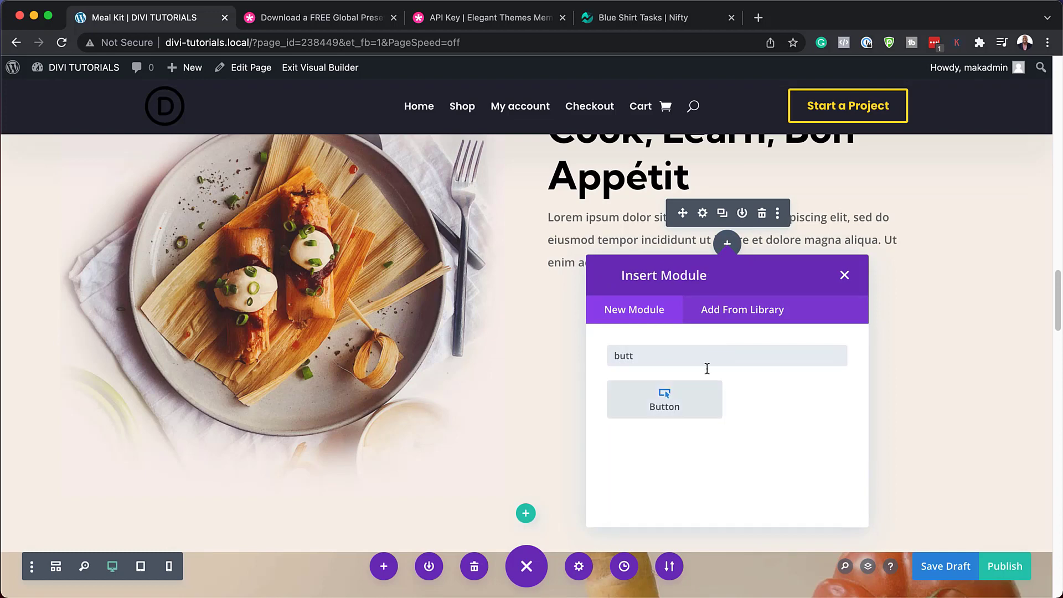
- Insert a Button module there with the MKLP - Button 2 preset and save it
{"action": "left_click", "coordinate": [663, 398]}
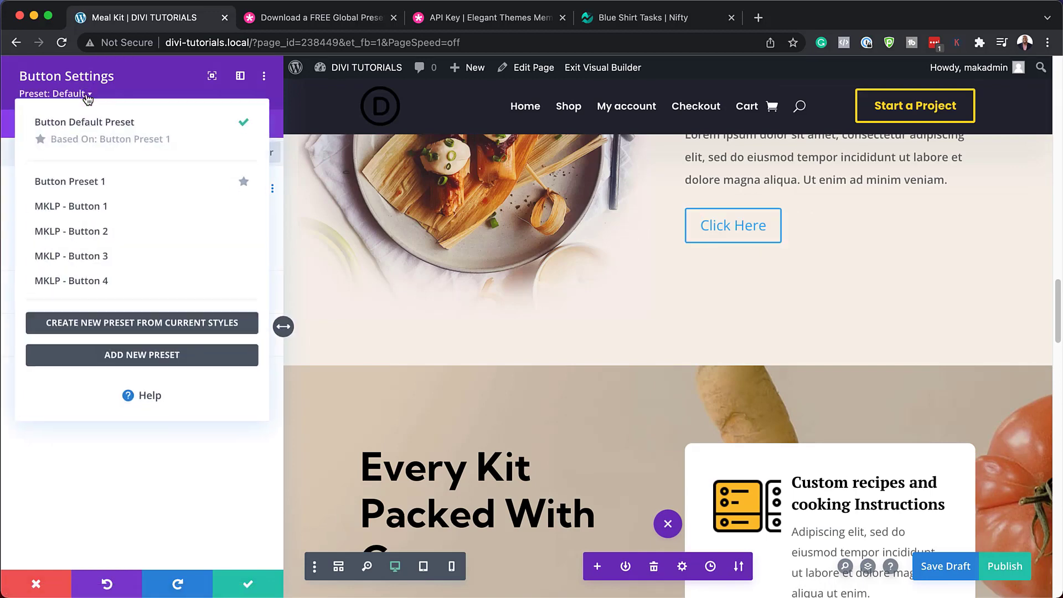
{"action": "mouse_move", "coordinate": [73, 232]}
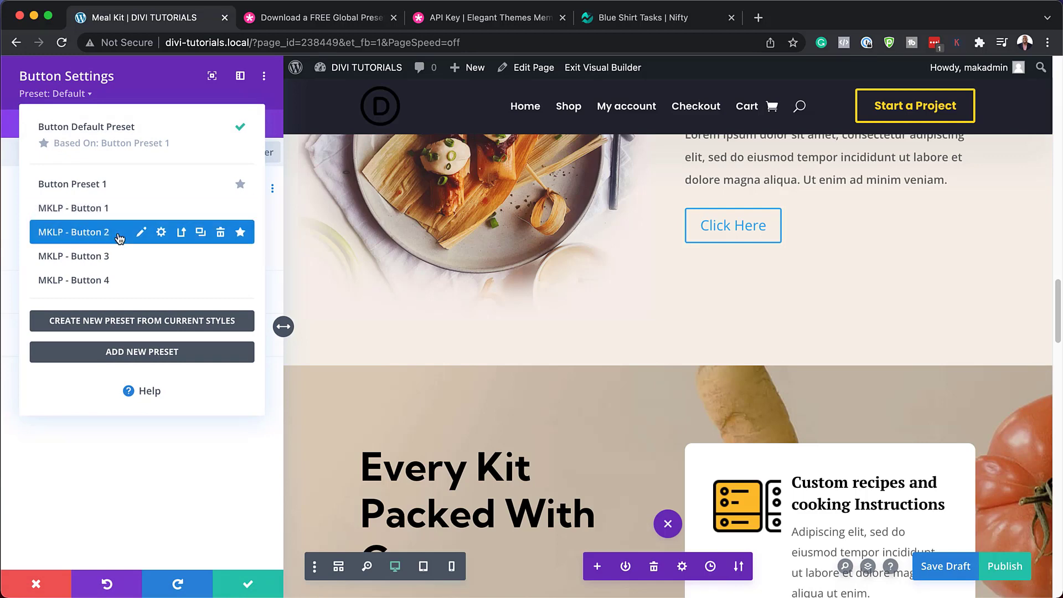
{"action": "left_click", "coordinate": [74, 231]}
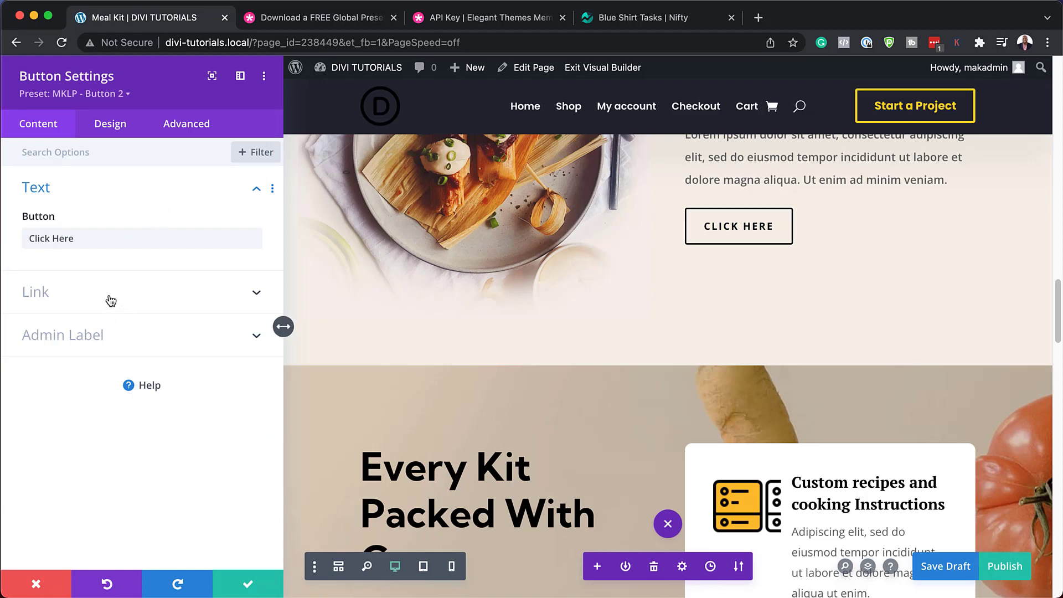
{"action": "left_click", "coordinate": [35, 291]}
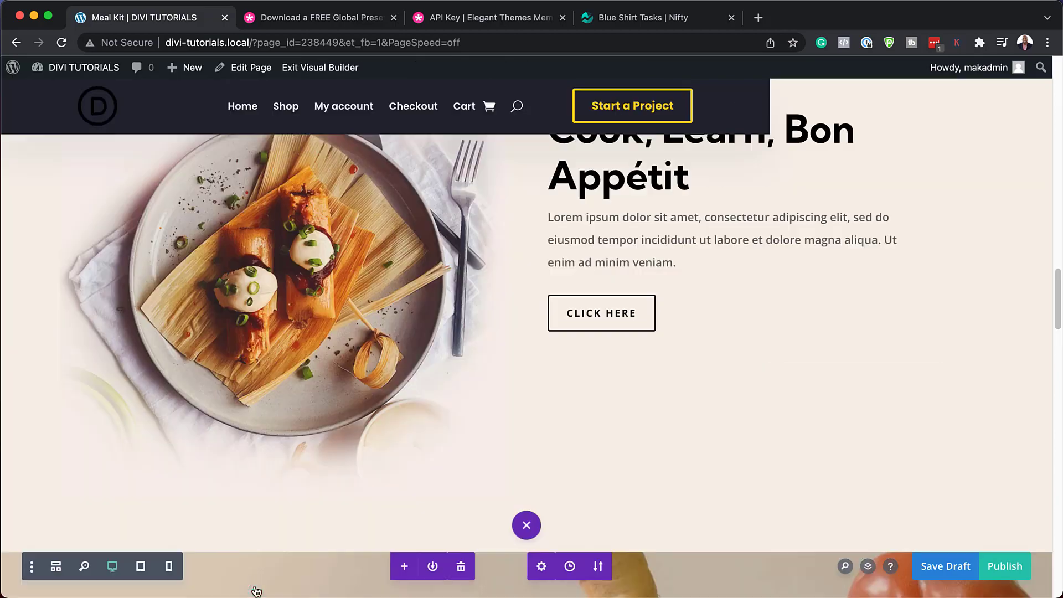
{"action": "scroll", "scroll_direction": "down", "scroll_amount": 3}
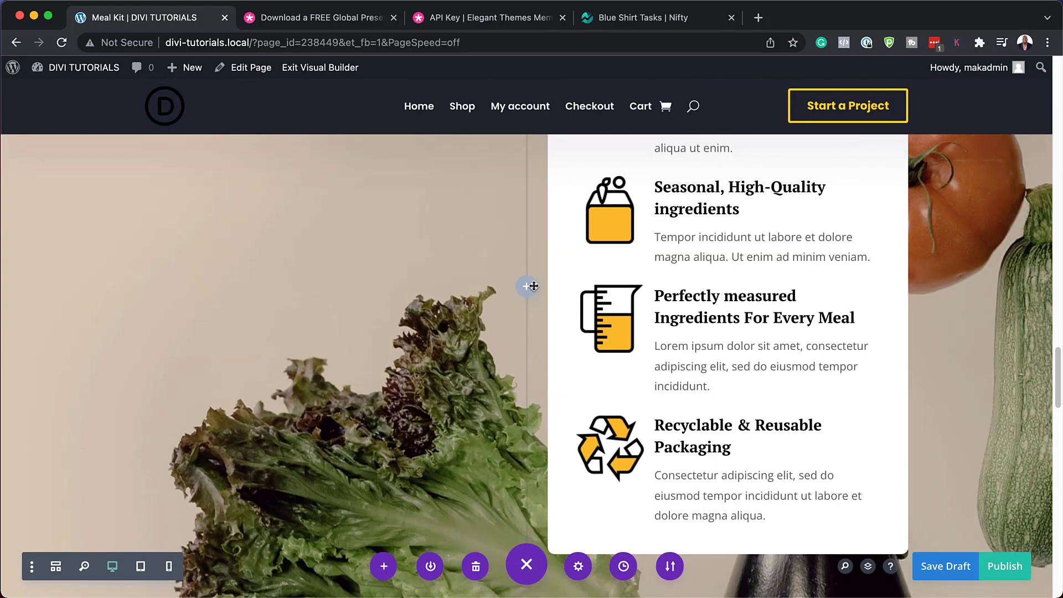
{"action": "scroll", "scroll_direction": "down", "scroll_amount": 3}
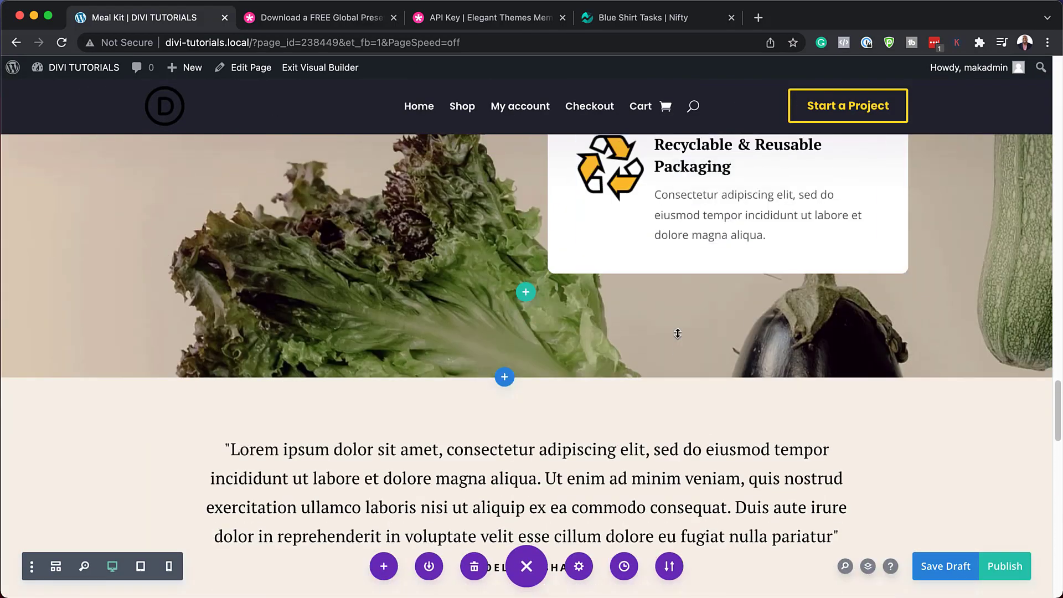
{"action": "scroll", "scroll_direction": "down", "scroll_amount": 3}
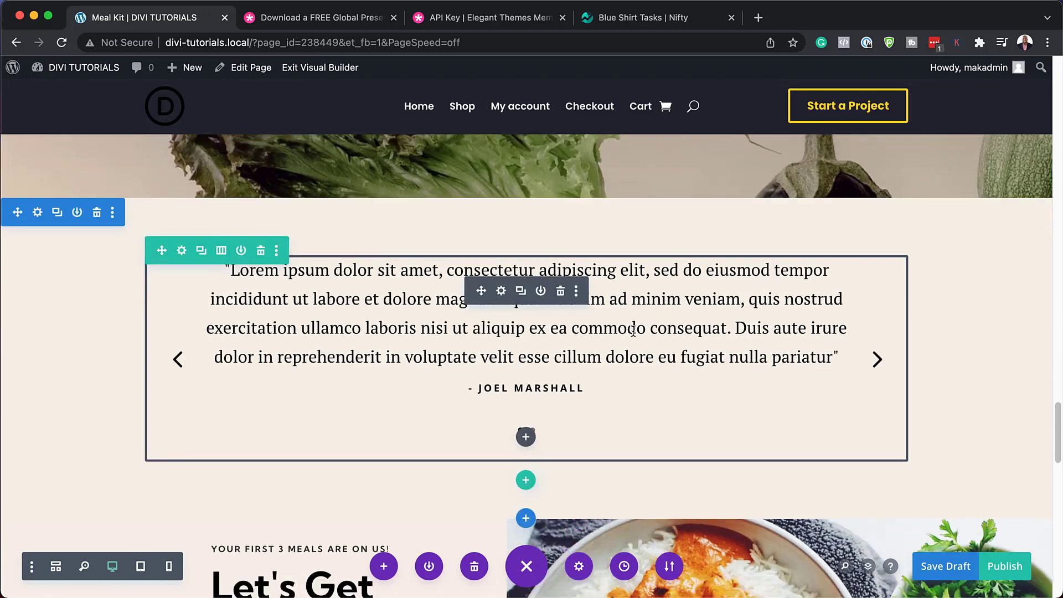
{"action": "mouse_move", "coordinate": [502, 291]}
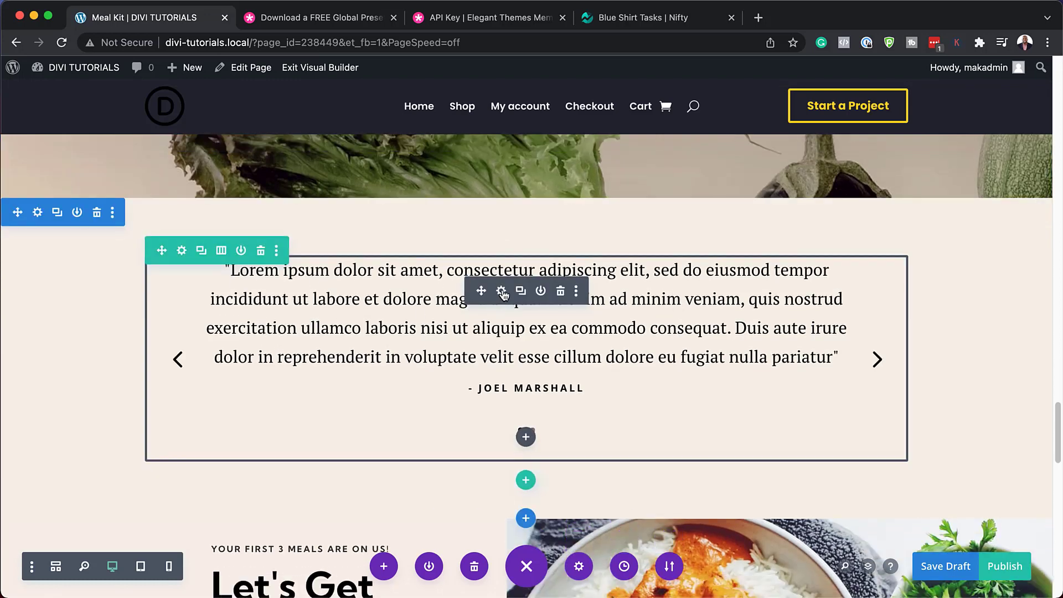
{"action": "mouse_move", "coordinate": [500, 291]}
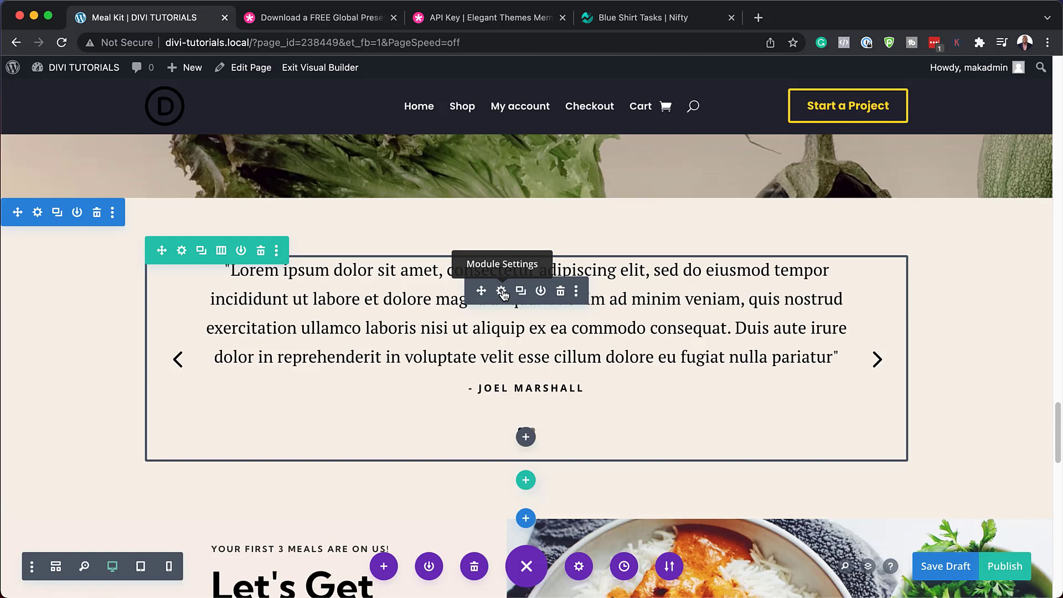
{"action": "left_click", "coordinate": [500, 290]}
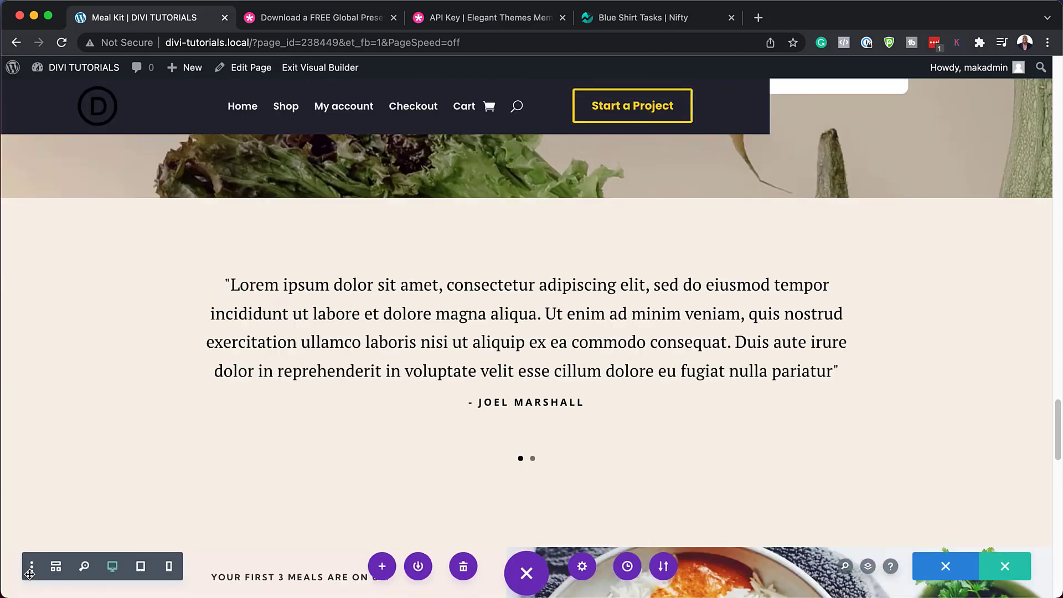
{"action": "scroll", "scroll_direction": "down", "scroll_amount": 3}
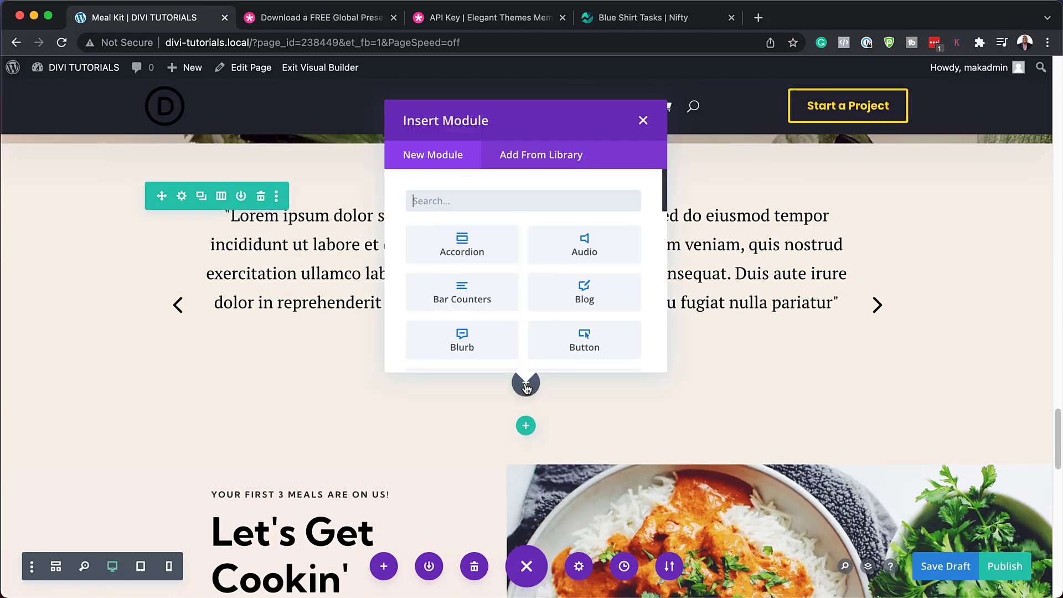
- Insert a Text module below the testimonial slider via the 'tex' search
{"action": "type", "text": "text"}
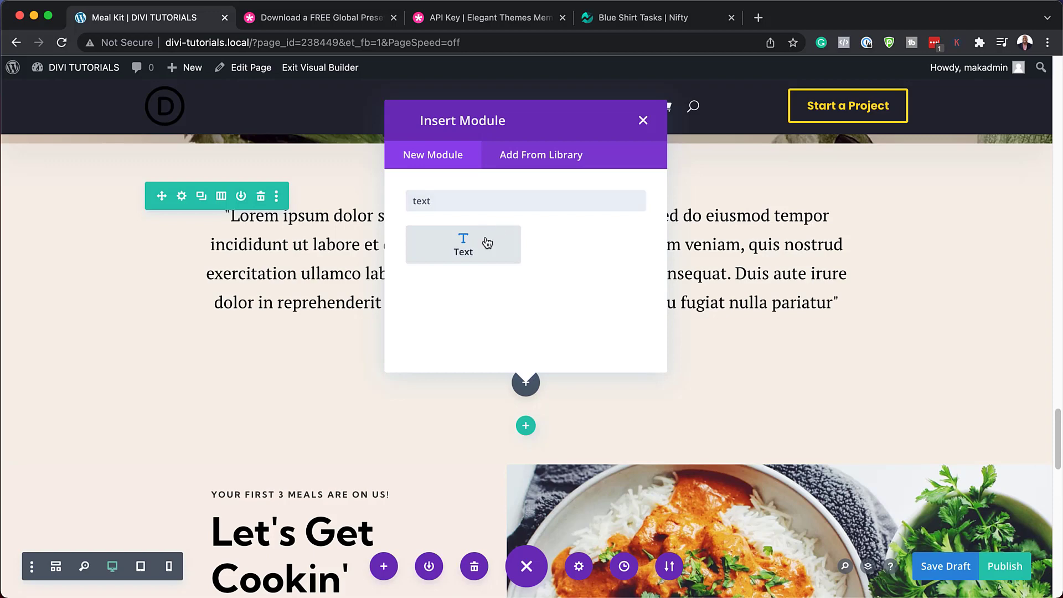
{"action": "left_click", "coordinate": [463, 244]}
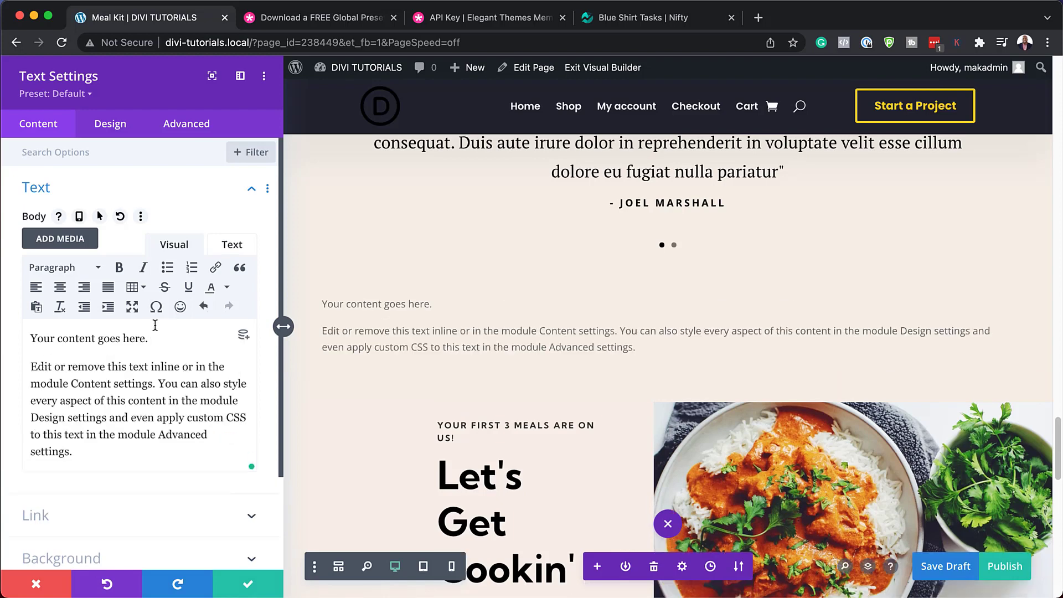
- Make the 'Your content goes here.' line Heading 2 and go to Design settings
{"action": "triple_click", "coordinate": [89, 337]}
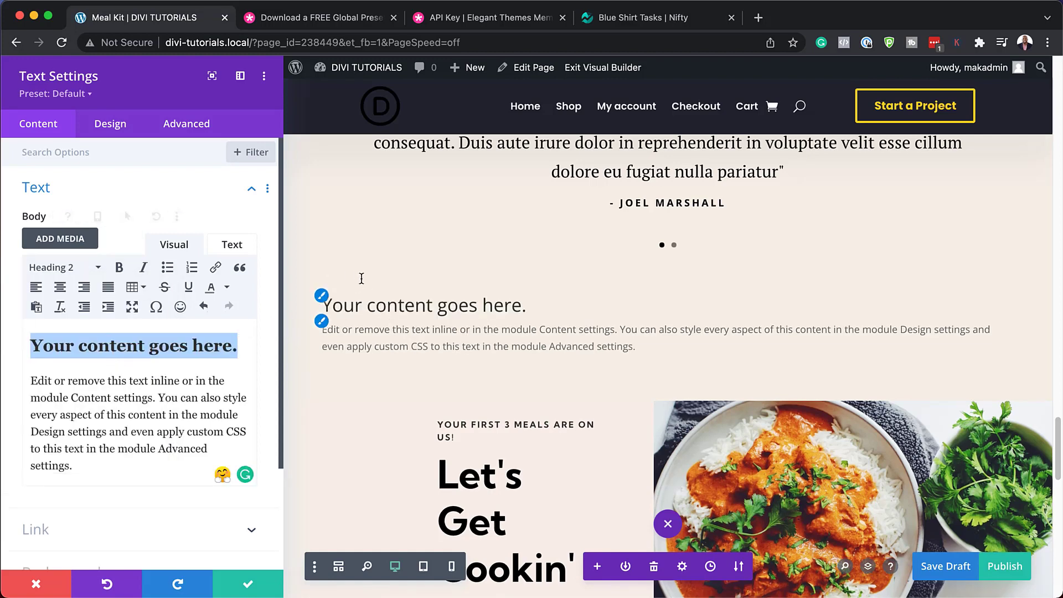
{"action": "mouse_move", "coordinate": [361, 331]}
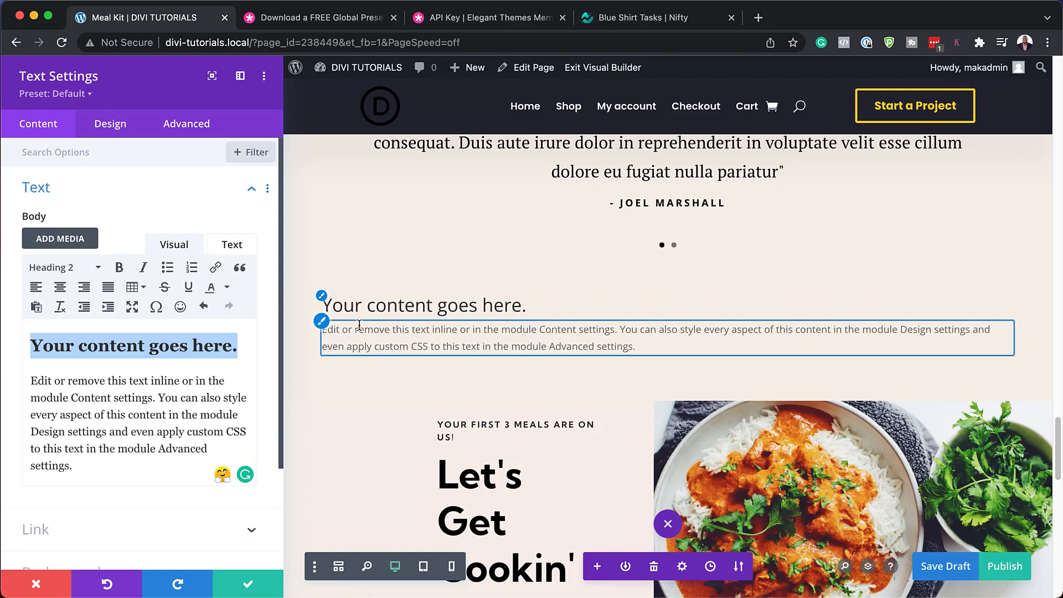
{"action": "left_click", "coordinate": [110, 122]}
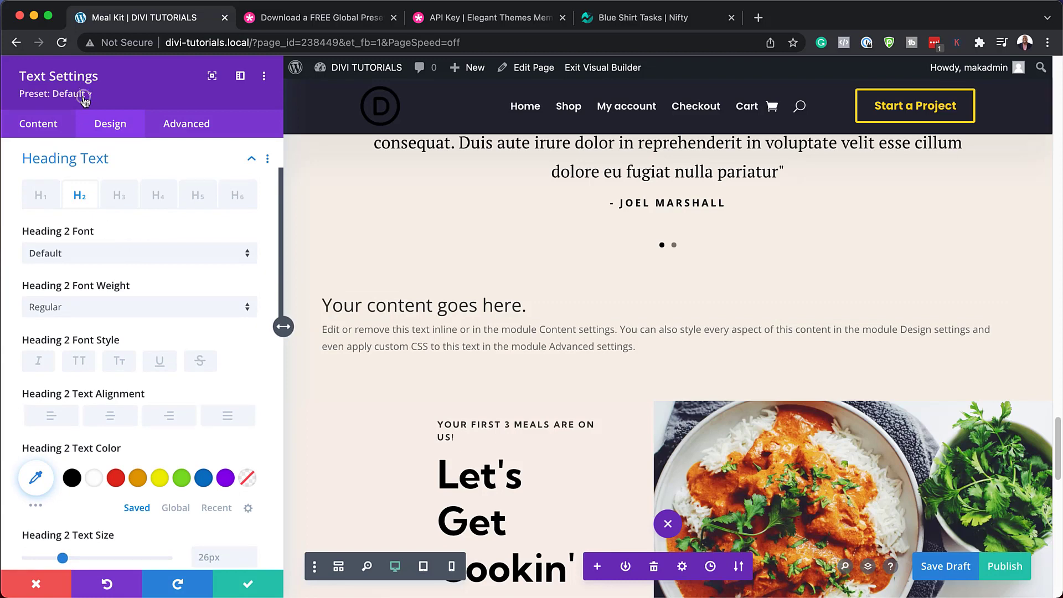
- Try the MKLP - H2 - 1 preset, then apply MKLP - Body 1 and save the text module
{"action": "left_click", "coordinate": [61, 93]}
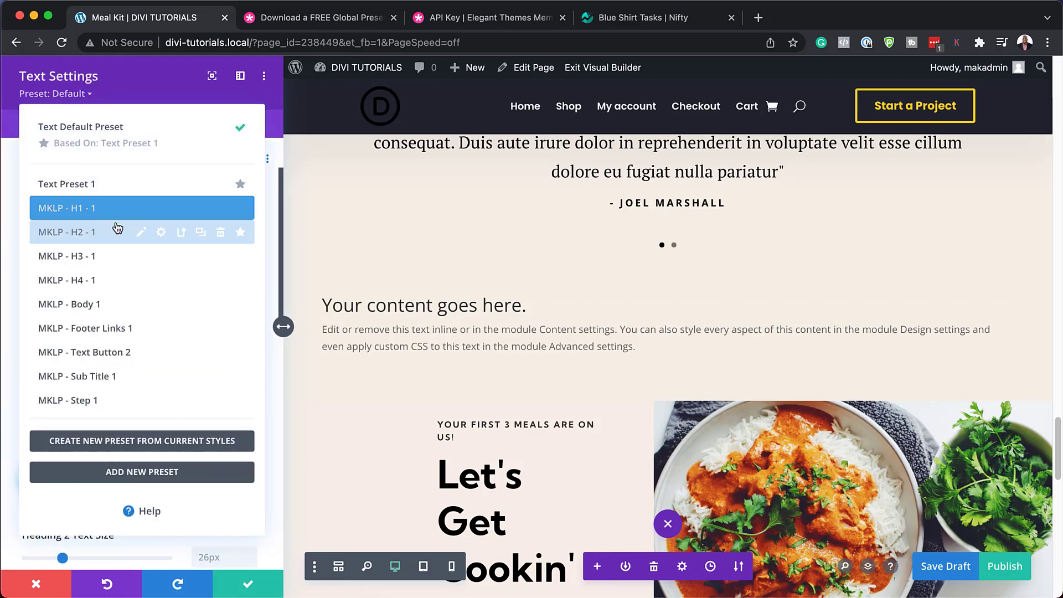
{"action": "left_click", "coordinate": [67, 232]}
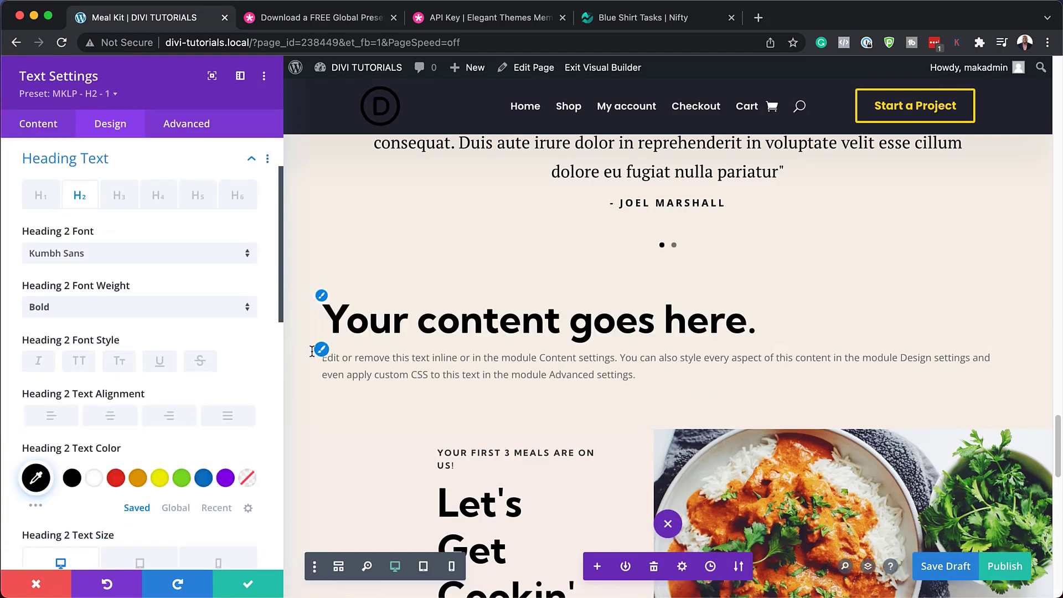
{"action": "left_click", "coordinate": [321, 349]}
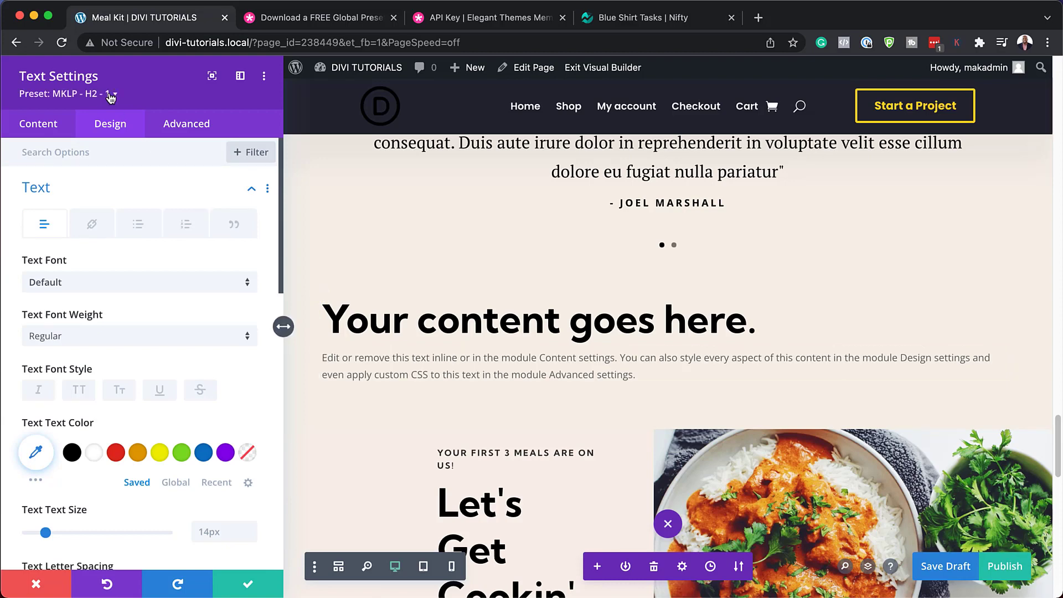
{"action": "left_click", "coordinate": [113, 93]}
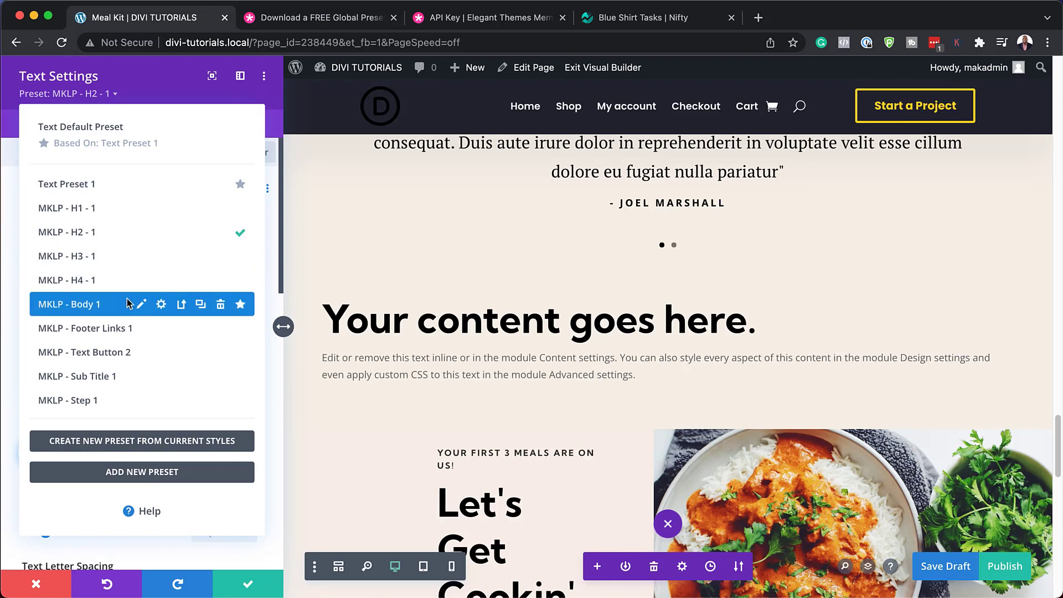
{"action": "mouse_move", "coordinate": [121, 310]}
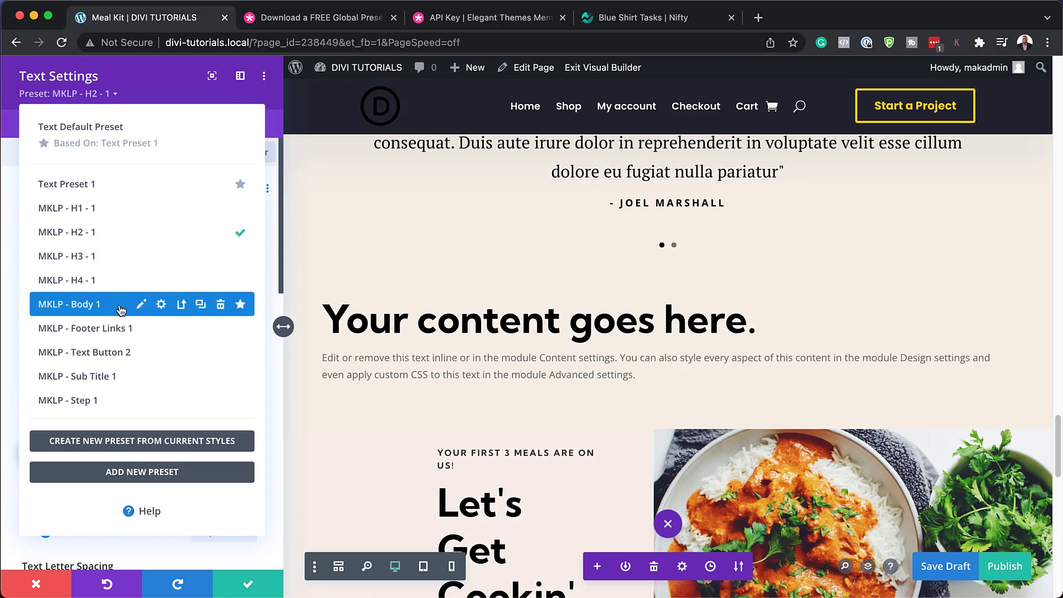
{"action": "left_click", "coordinate": [68, 303]}
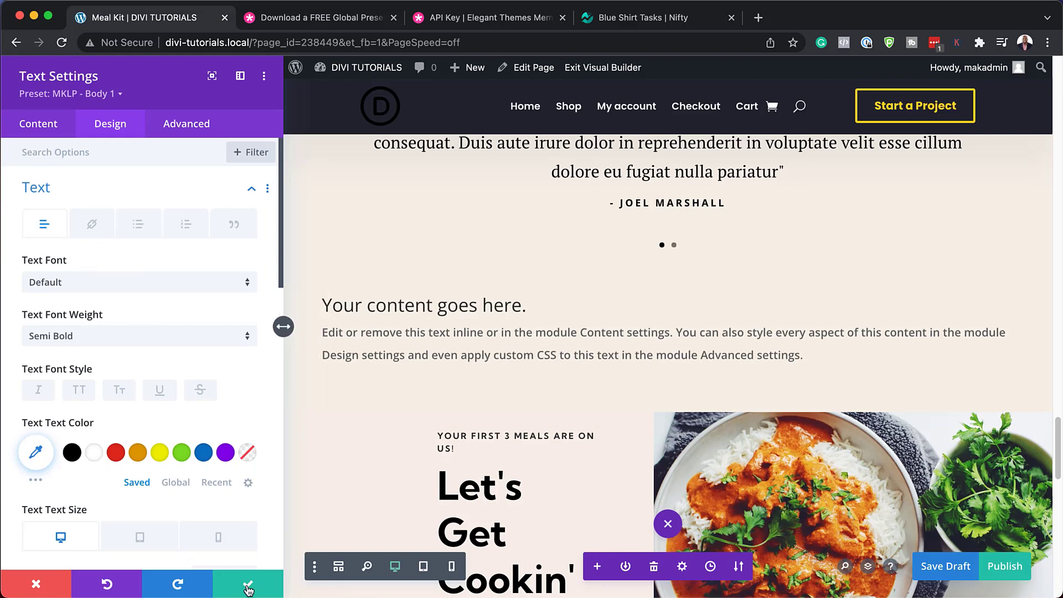
{"action": "mouse_move", "coordinate": [247, 585]}
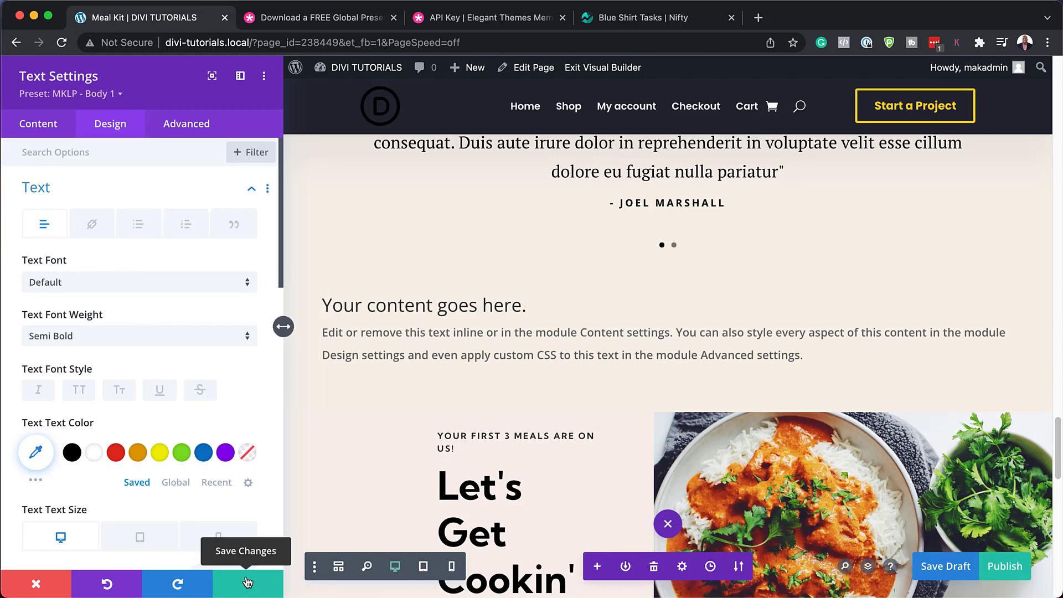
{"action": "left_click", "coordinate": [247, 584]}
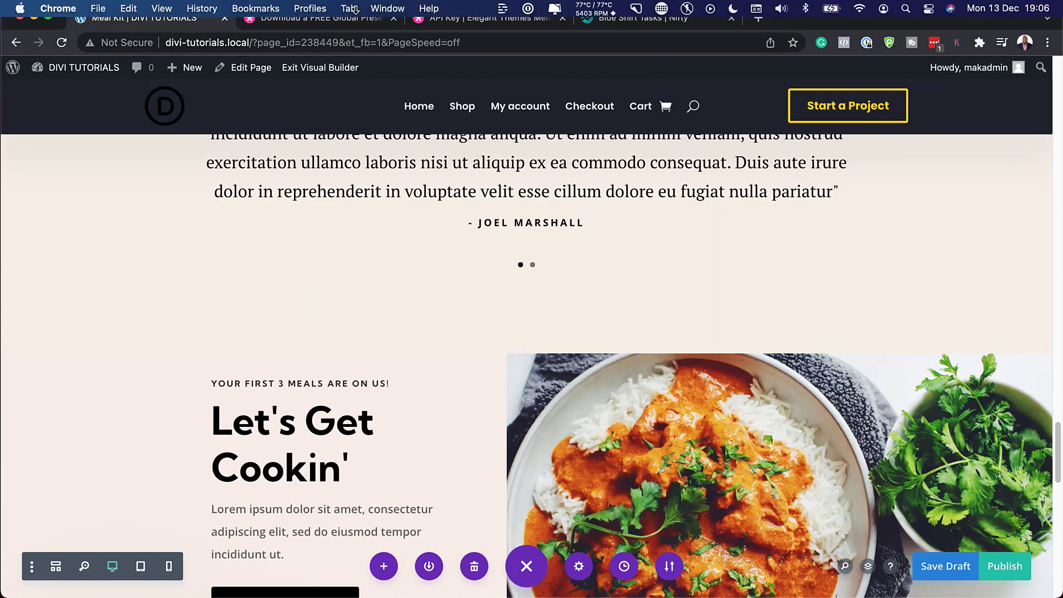
- Switch to the Elegant Themes global presets style guide browser tab
{"action": "left_click", "coordinate": [319, 16]}
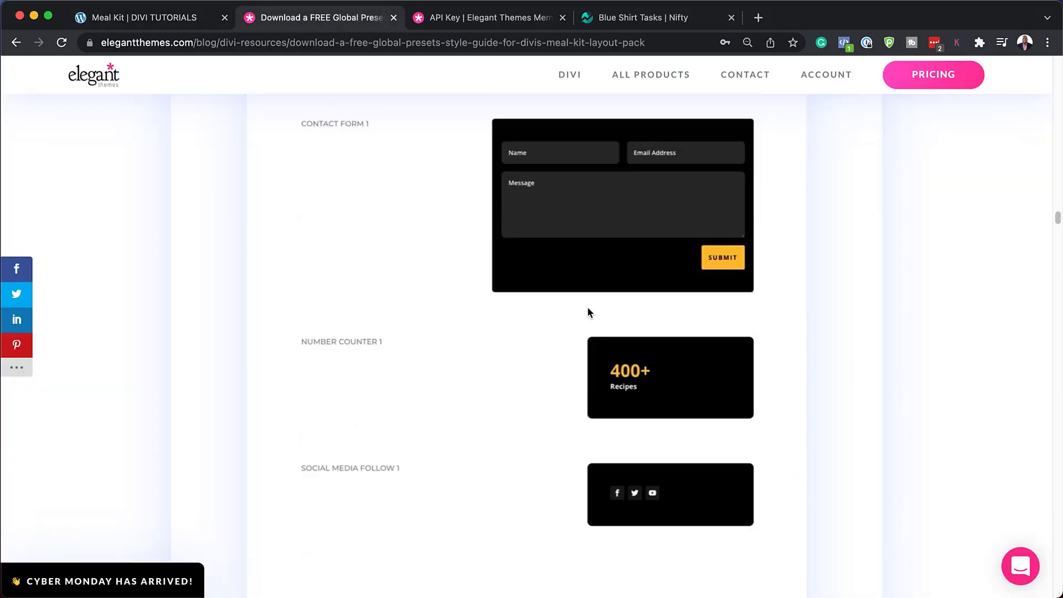
{"action": "scroll", "scroll_direction": "down", "scroll_amount": 3}
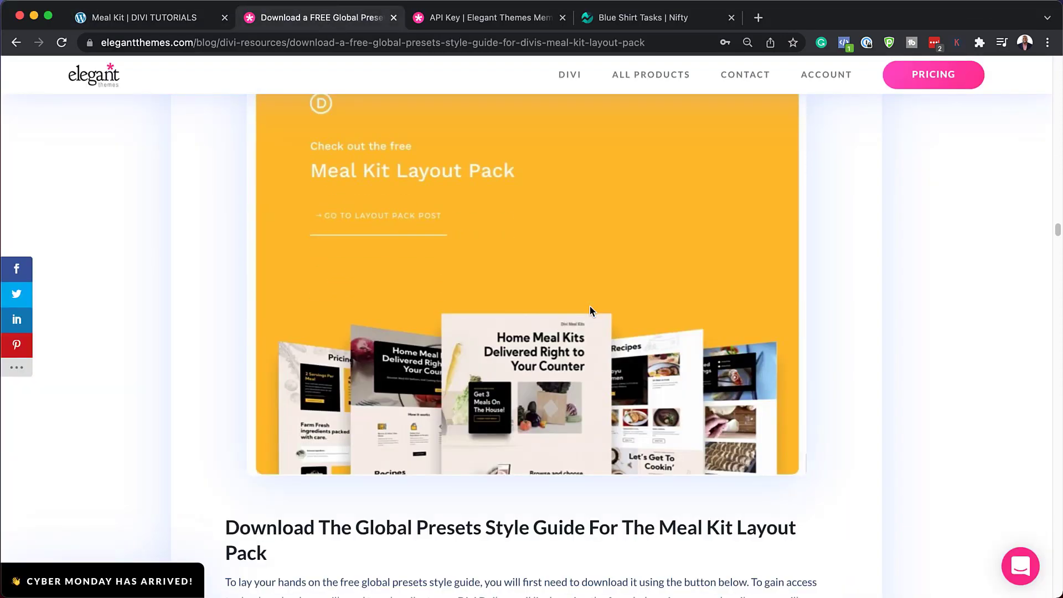
{"action": "scroll", "scroll_direction": "down", "scroll_amount": 3}
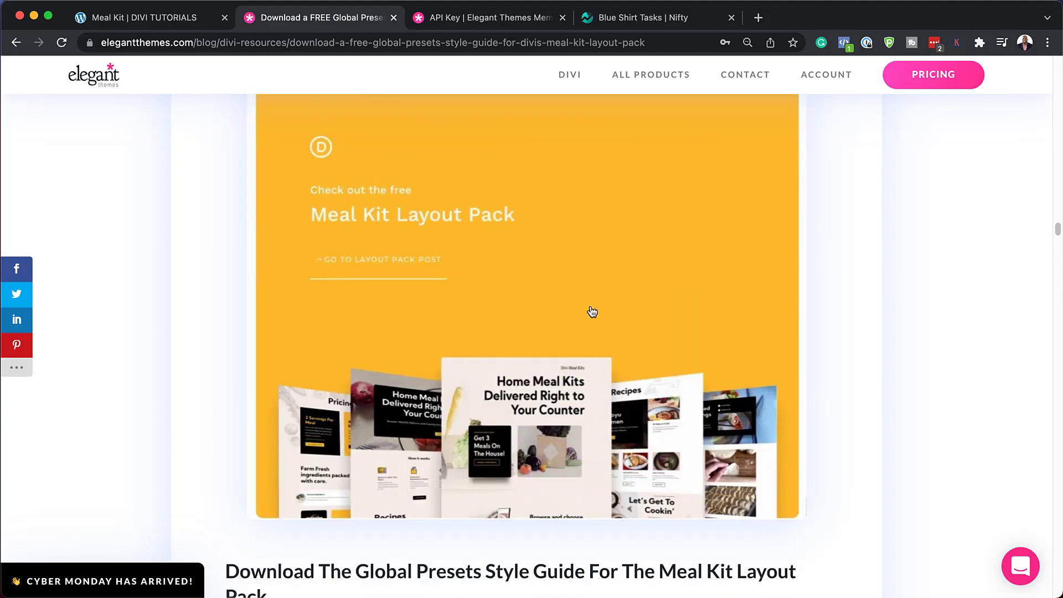
{"action": "scroll", "scroll_direction": "down", "scroll_amount": 3}
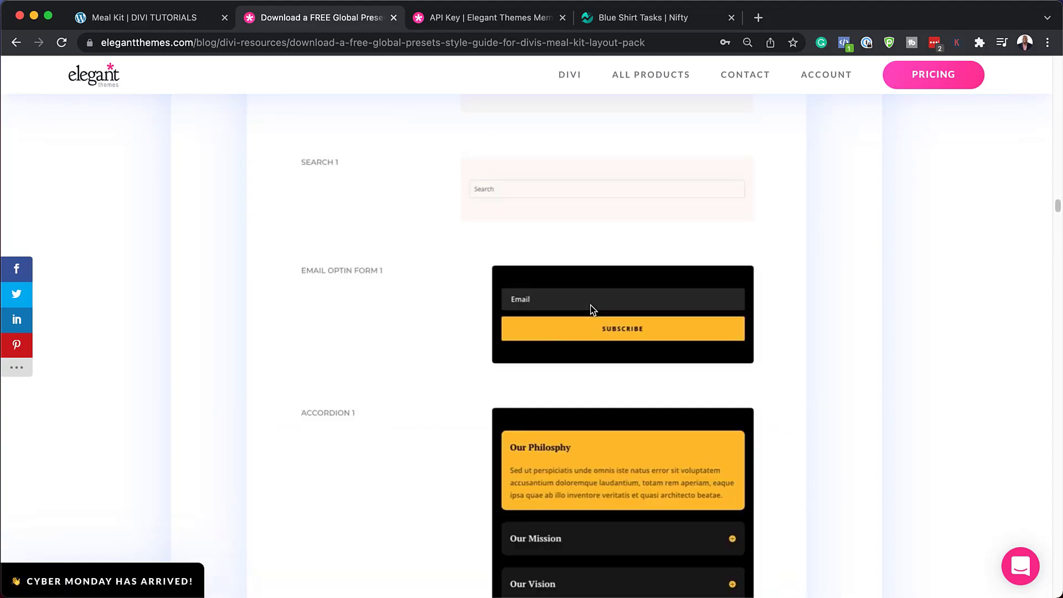